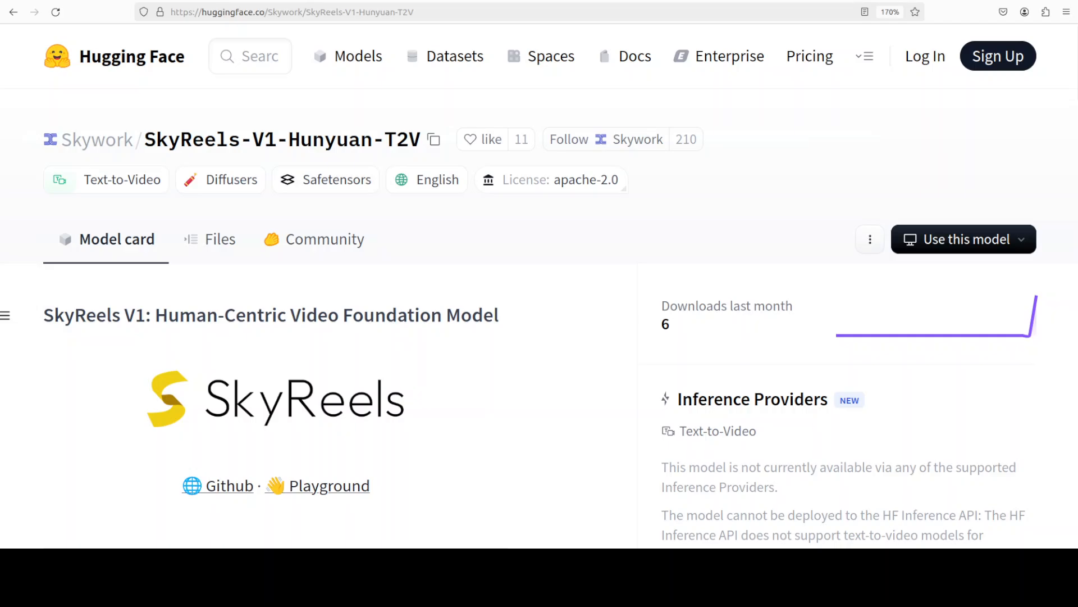
mouse_move(539, 306)
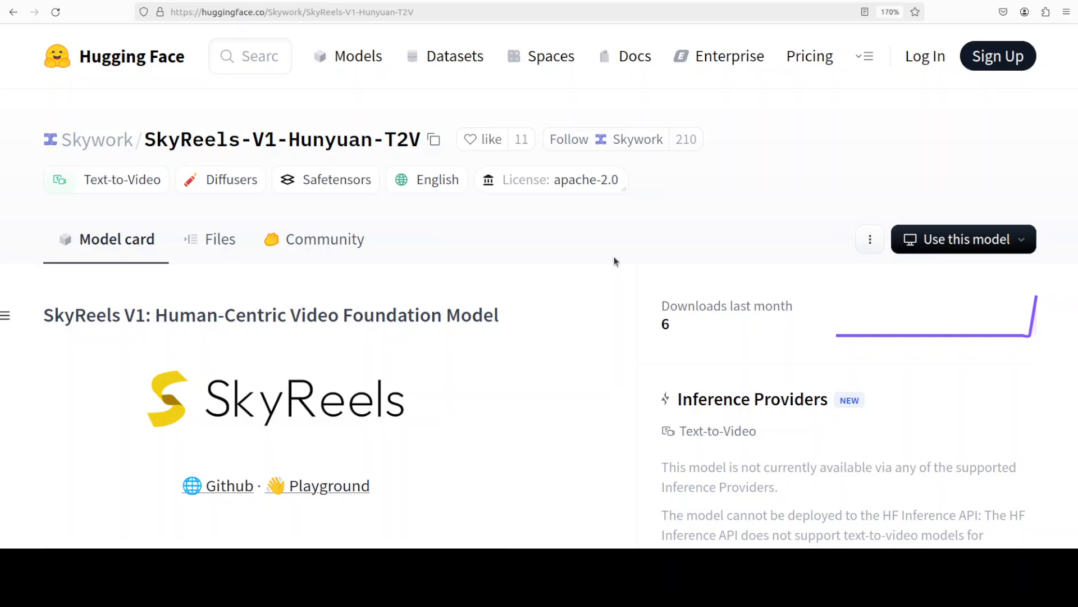
mouse_move(593, 222)
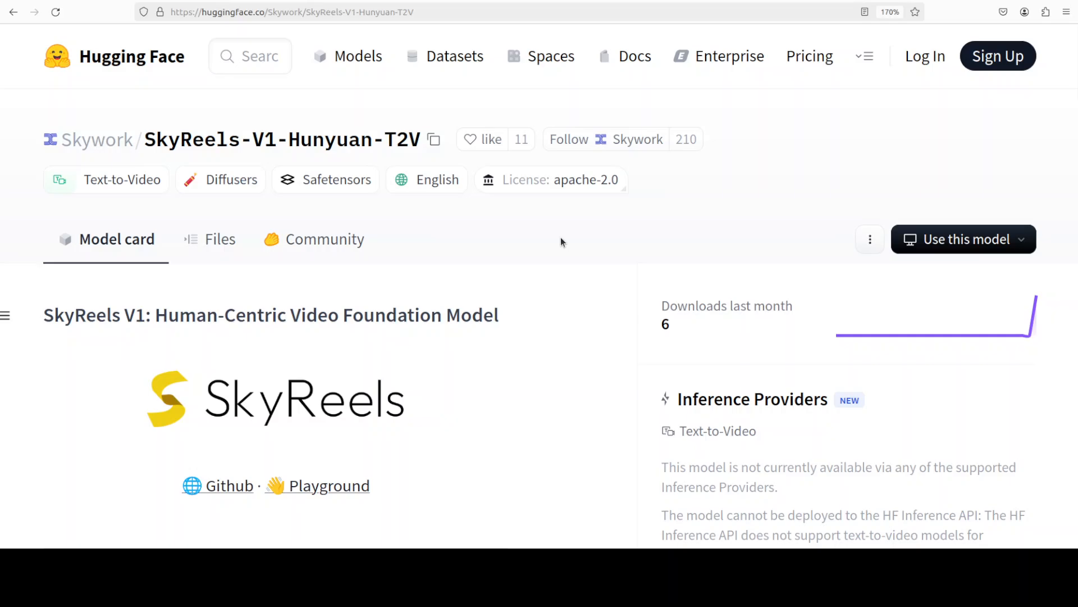
mouse_move(540, 246)
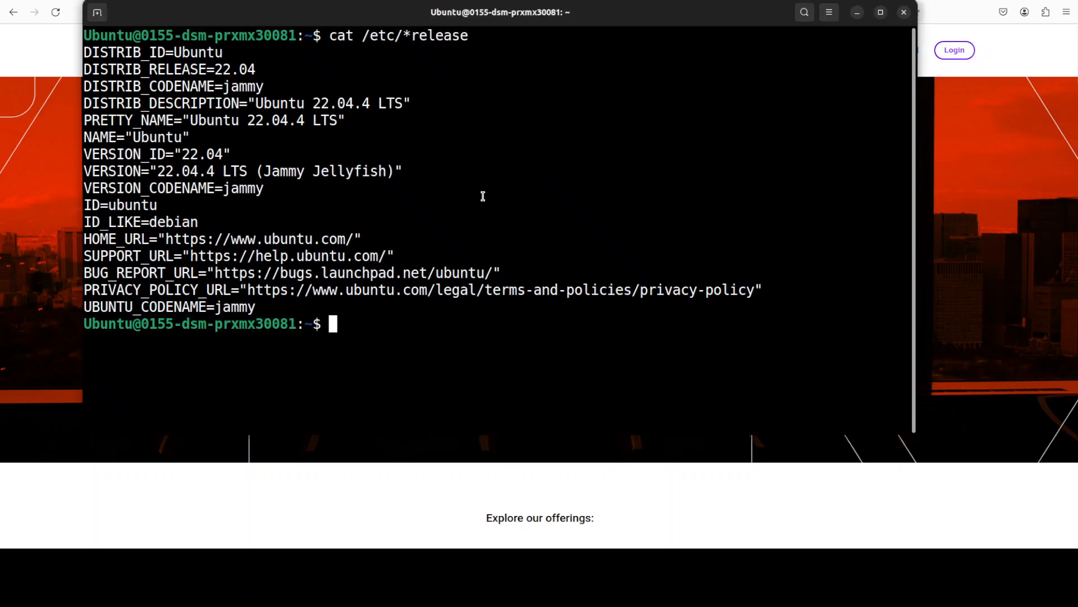
Confirm the H100 GPU with nvidia-smi, then create the Python 3.11 conda environment 'ai'.
type("nvidia-smi")
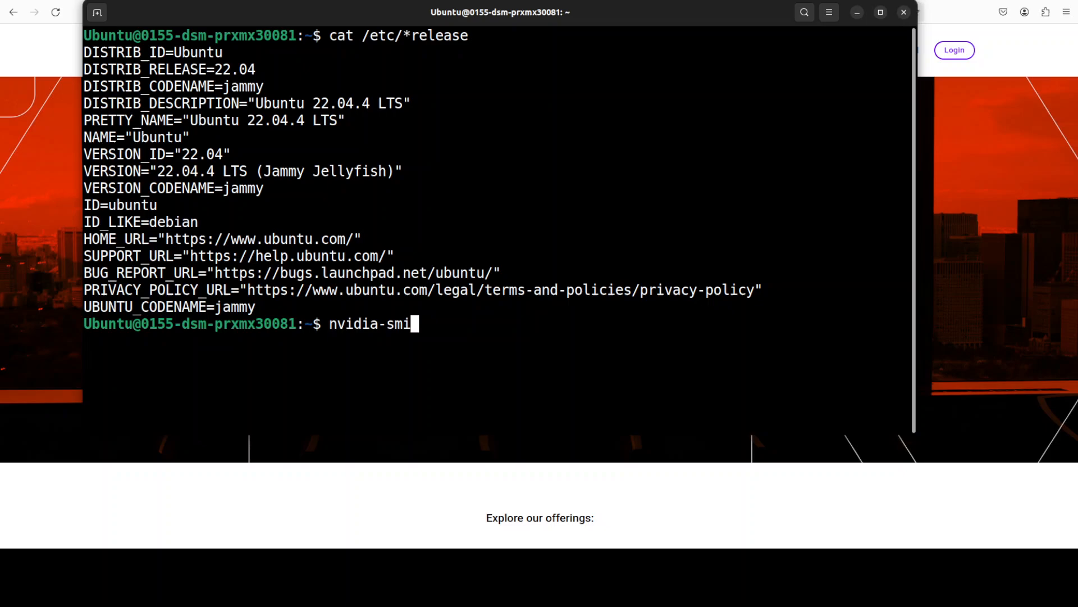
key("Return")
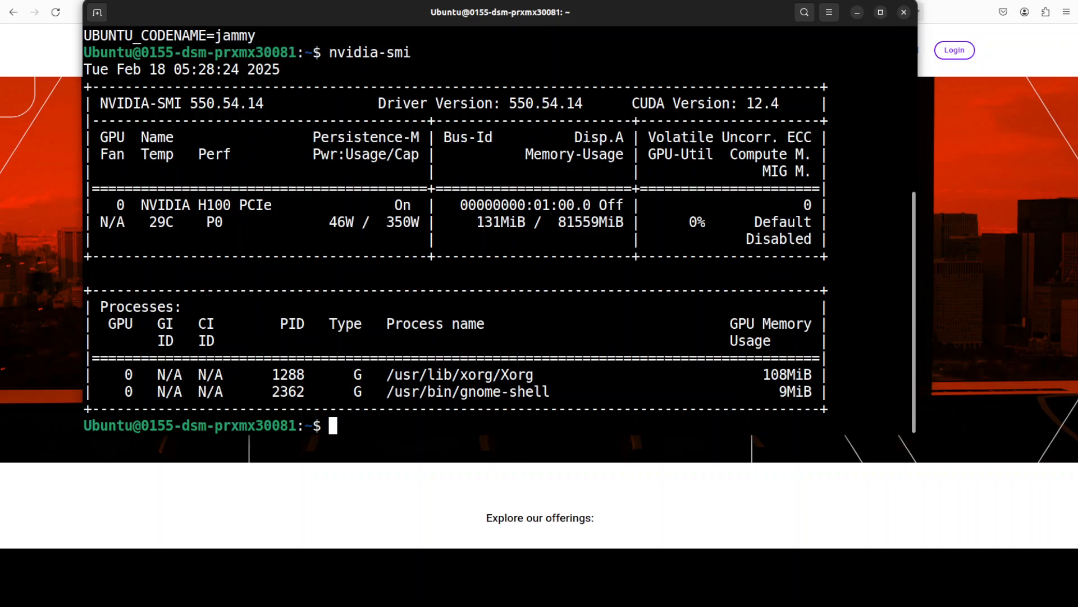
mouse_move(518, 243)
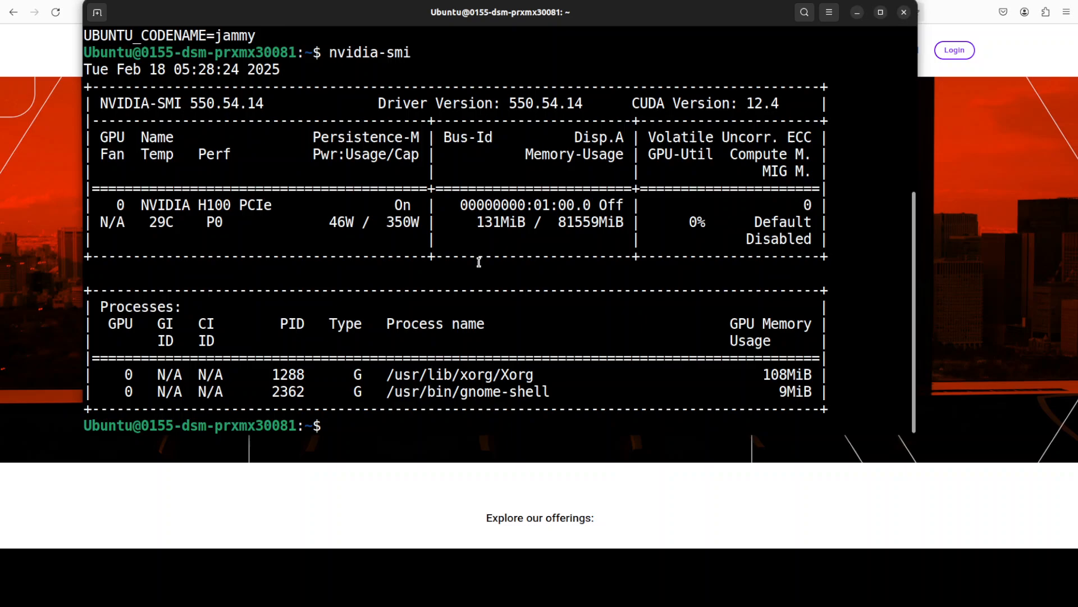
right_click(479, 264)
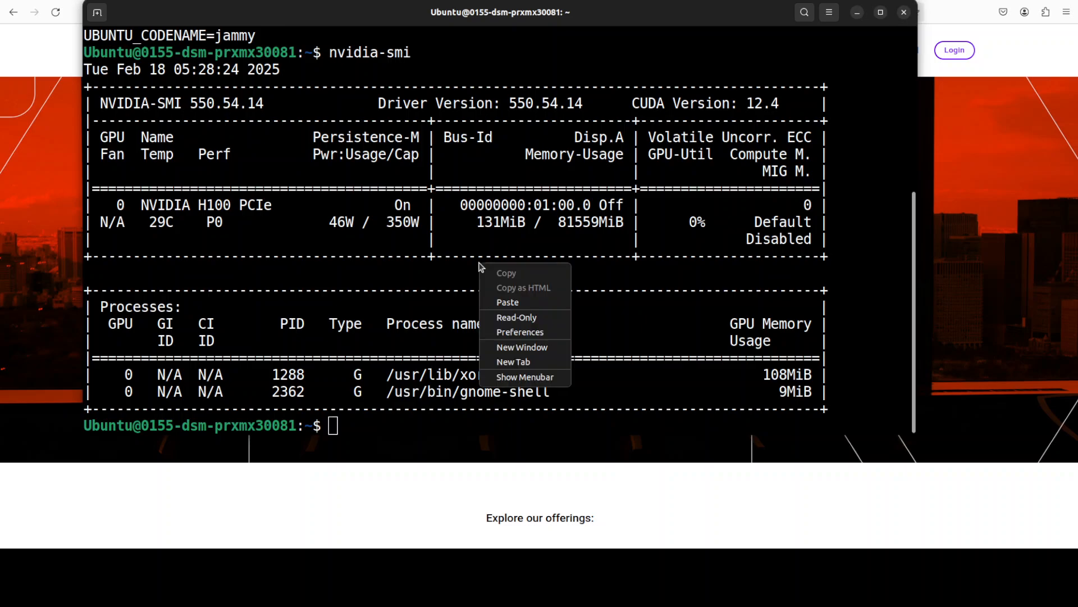
left_click(507, 302)
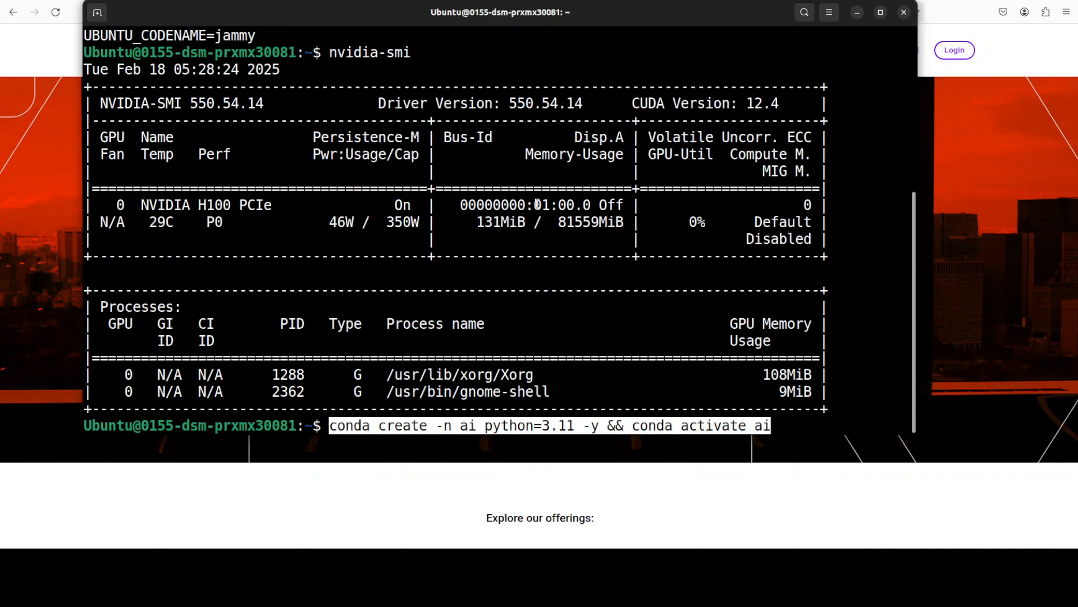
key("Return")
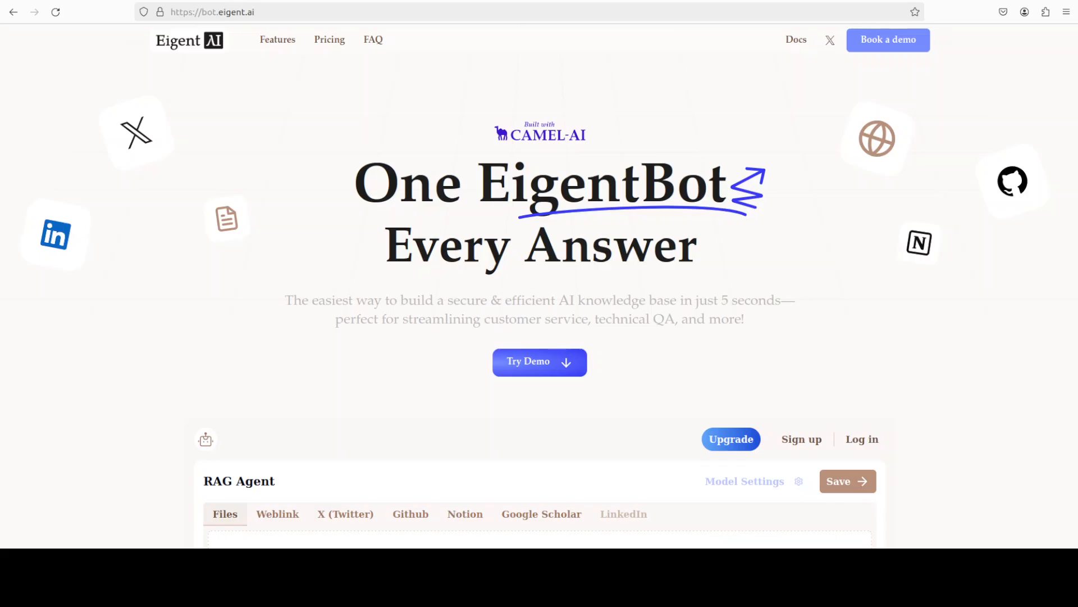
mouse_move(307, 135)
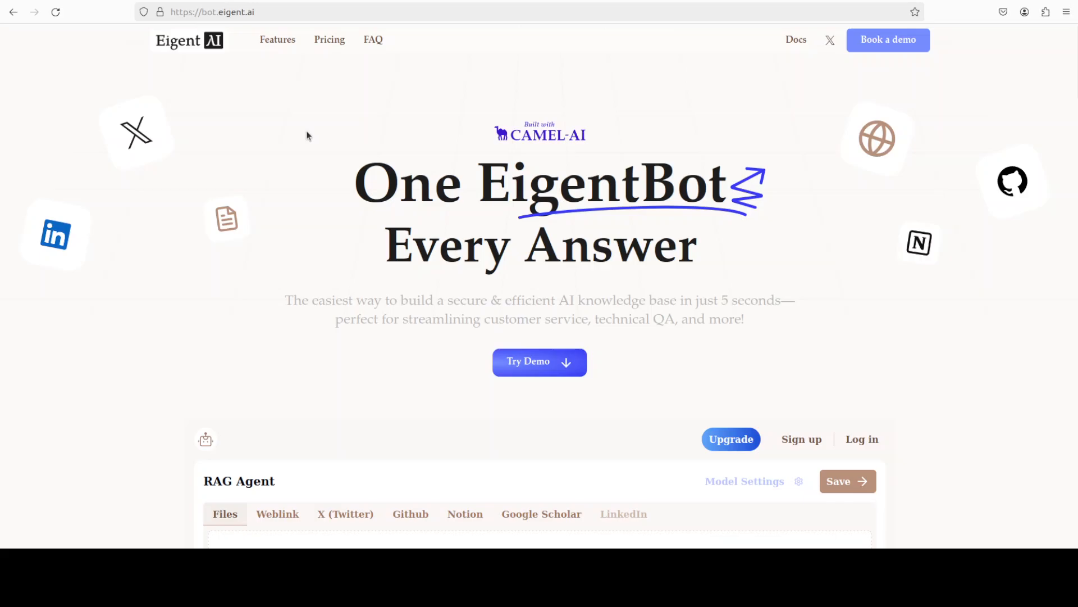
mouse_move(171, 84)
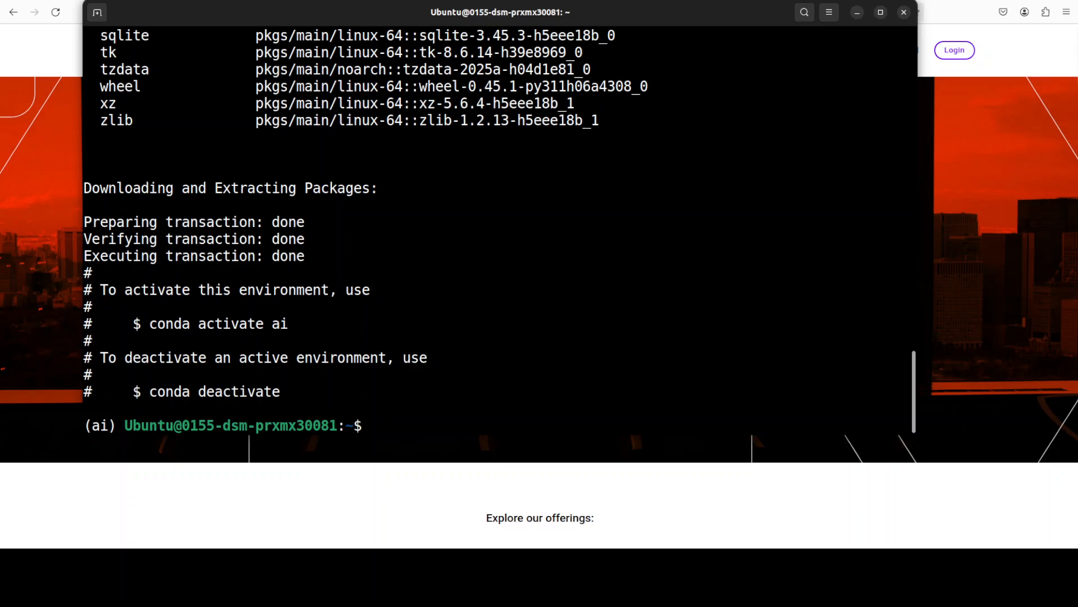
Clone the SkyReels-V1 repository and try installing its requirements.
type("git clone https://github.com/SkyworkAI/SkyReels-V1 && cd skyreelsinfer")
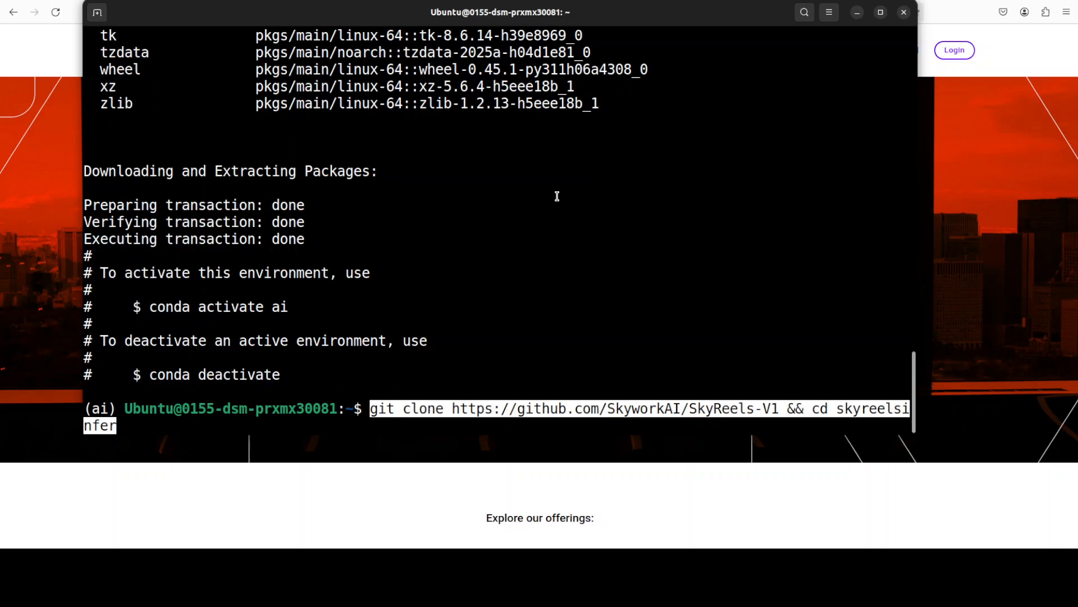
key("Return")
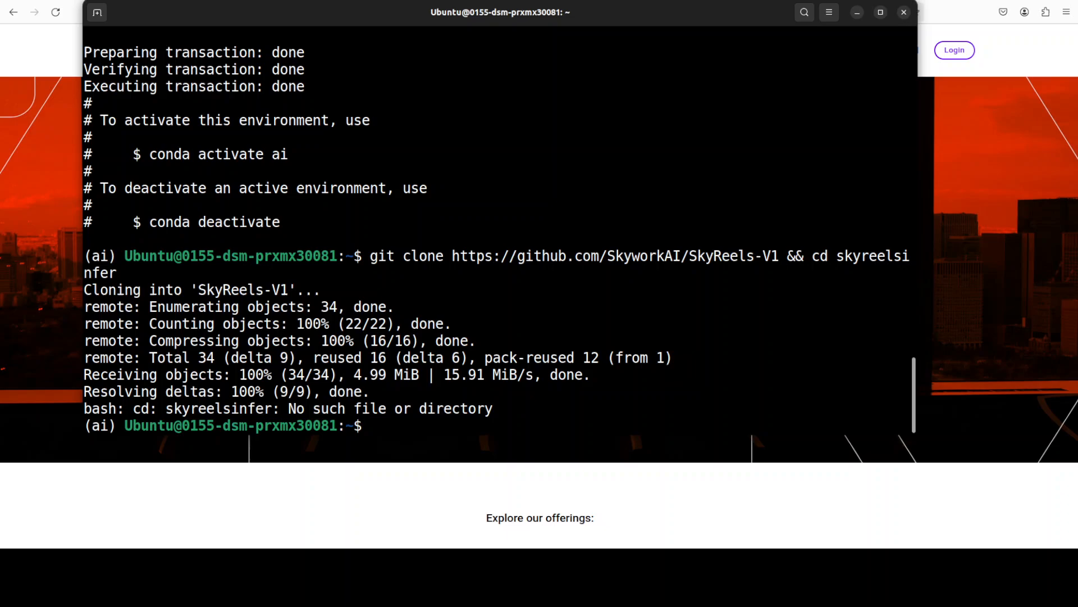
right_click(628, 308)
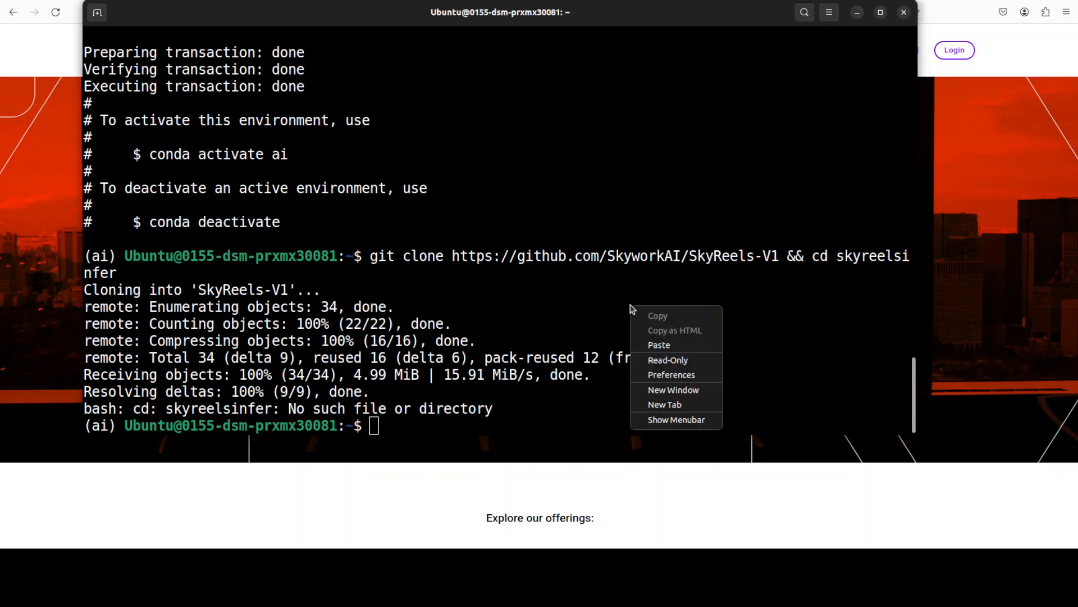
left_click(658, 344)
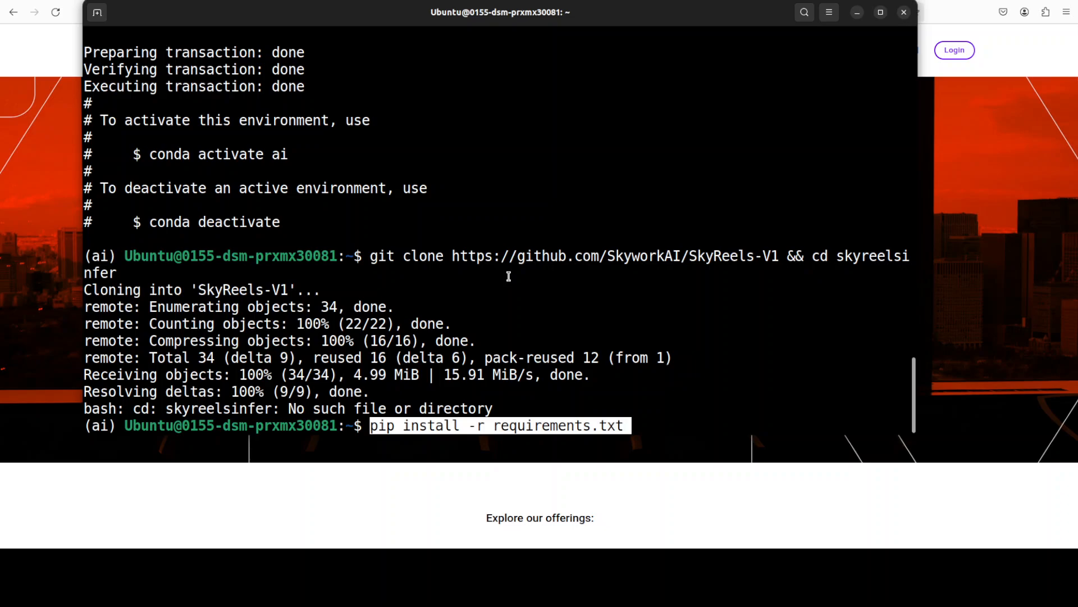
key("Return")
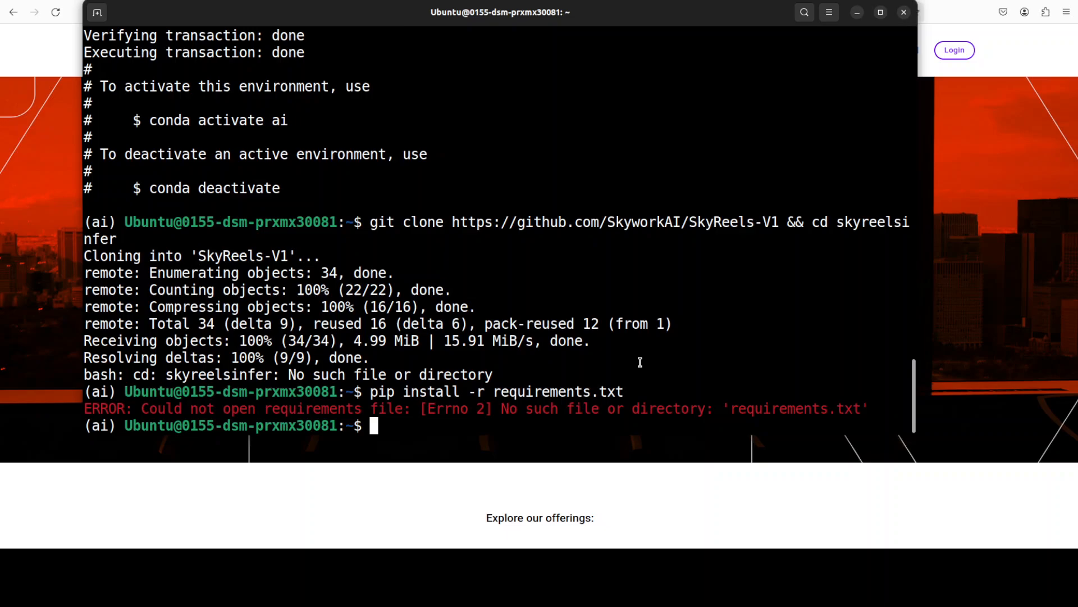
From inside SkyReels-V1/, install requirements.txt with pip.
type("cd")
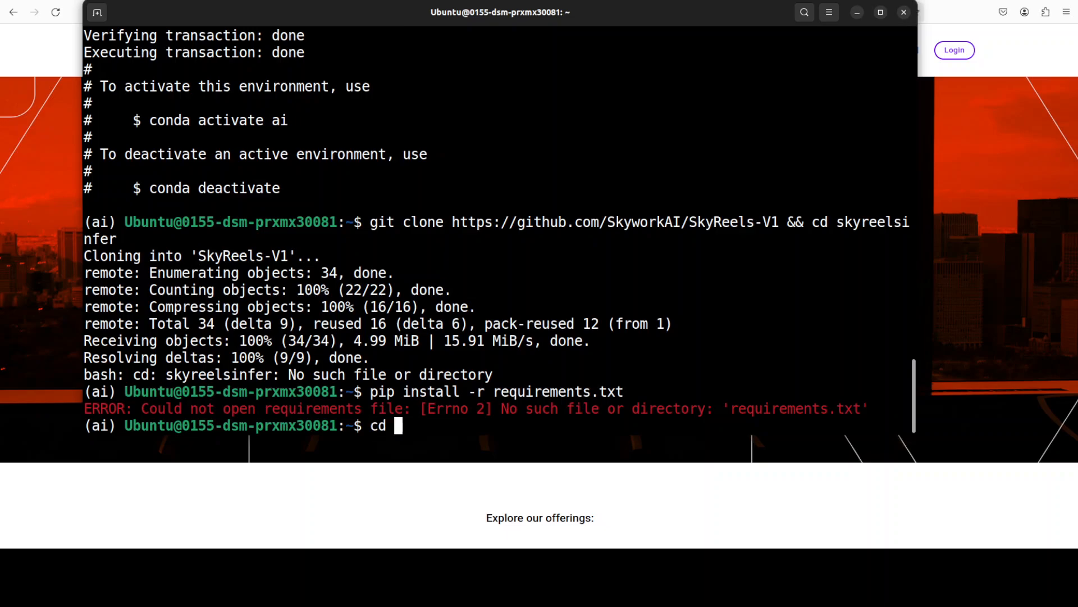
type("SkyReels-V1/")
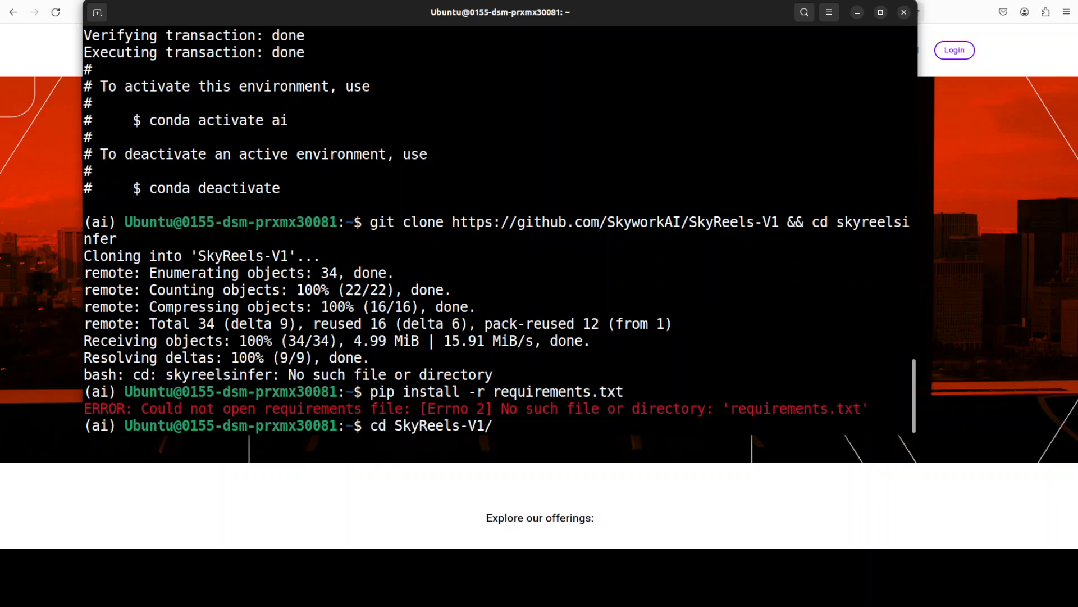
type("pip install -r requirements.txt")
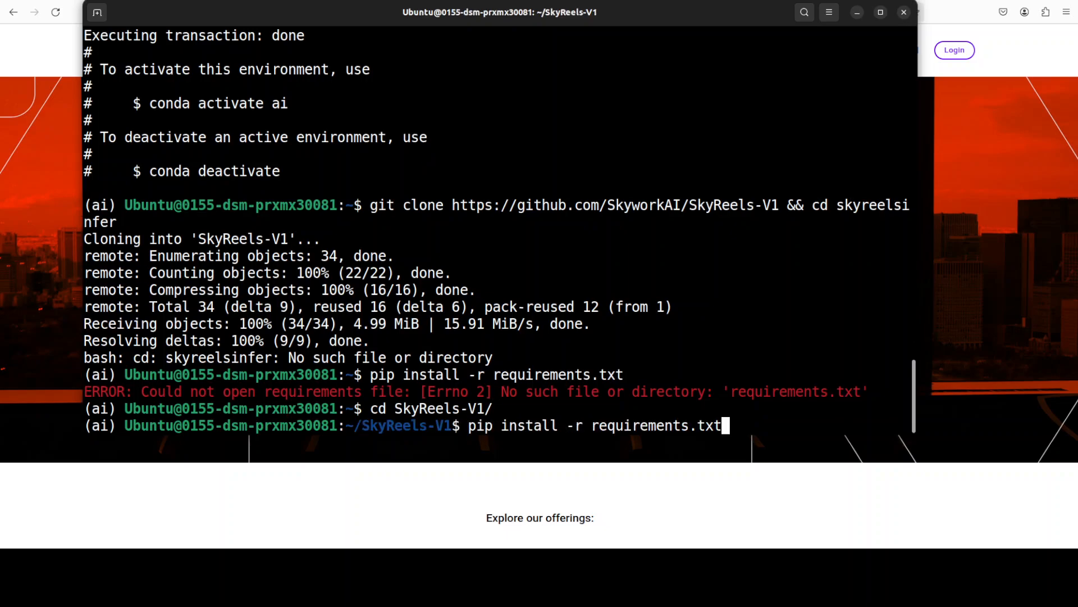
key("Return")
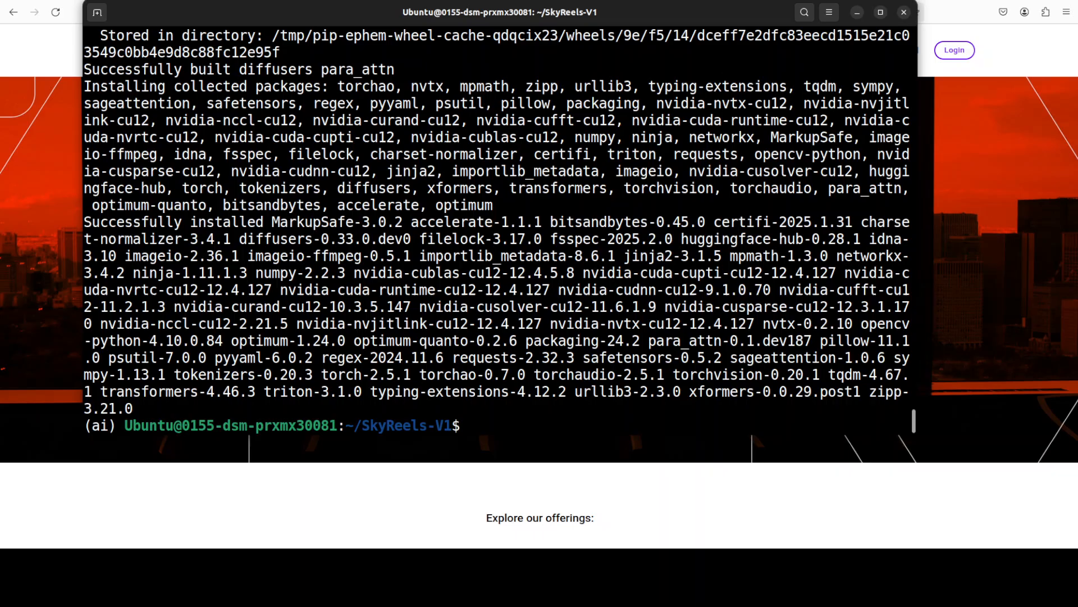
Clear the terminal and paste the Hunyuan-T2V video_generate.py command with the mermaid prompt.
type("cl")
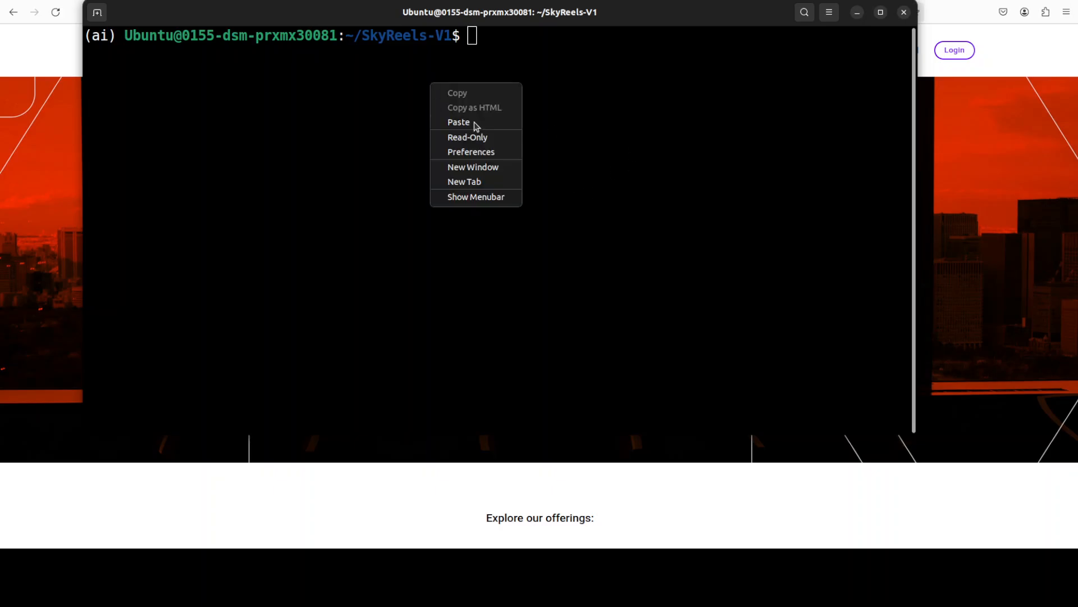
left_click(459, 121)
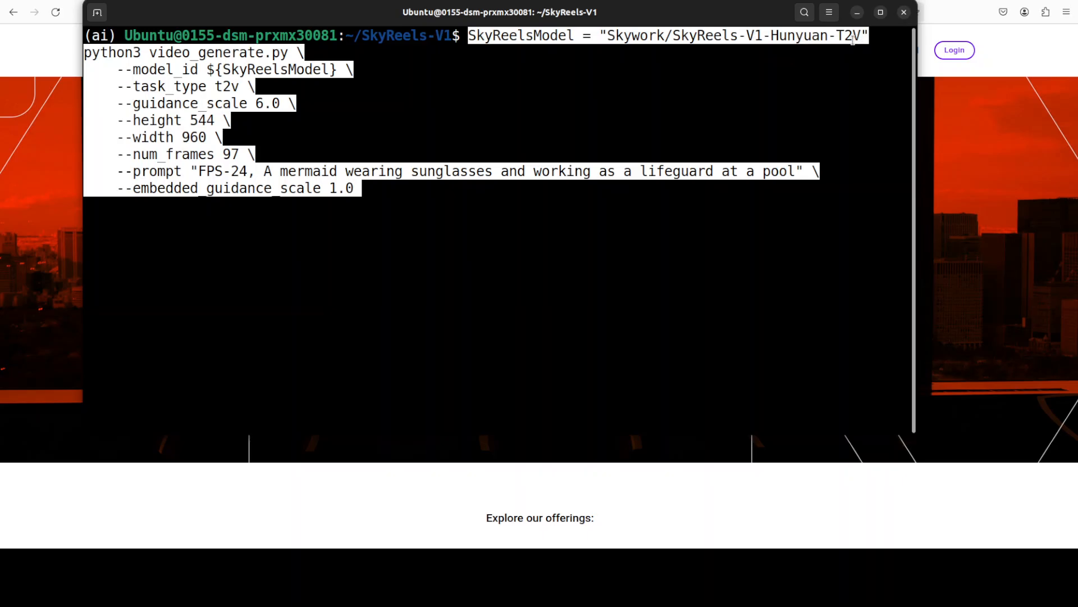
mouse_move(820, 64)
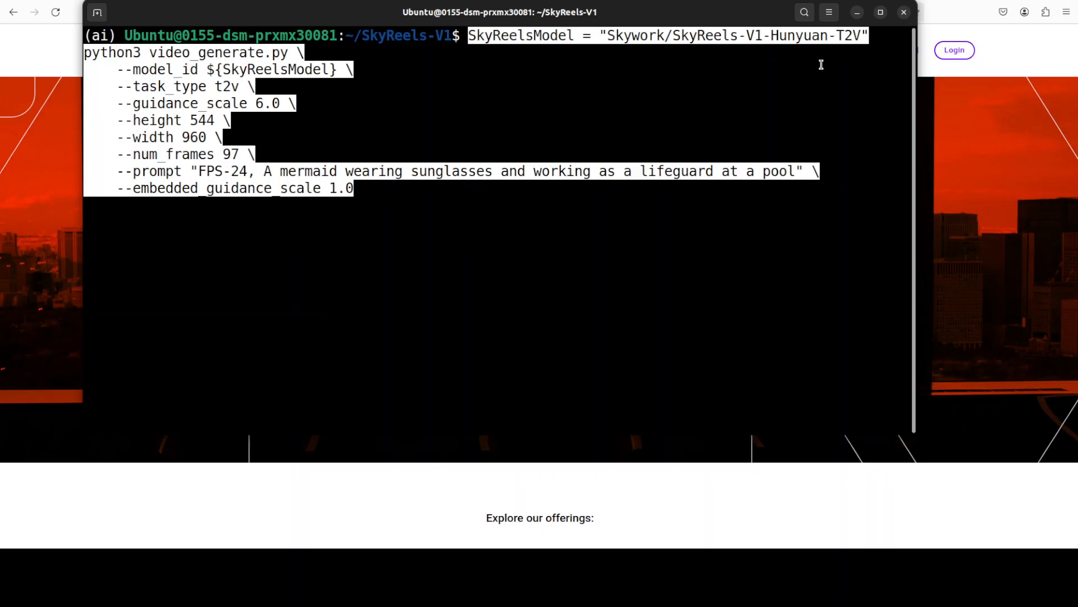
mouse_move(837, 42)
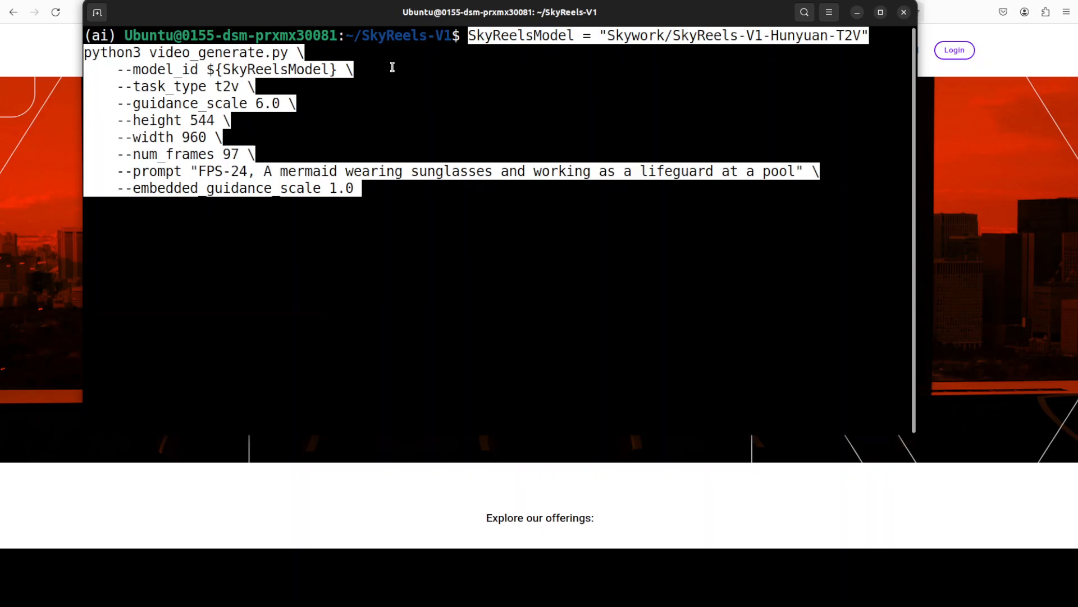
mouse_move(185, 89)
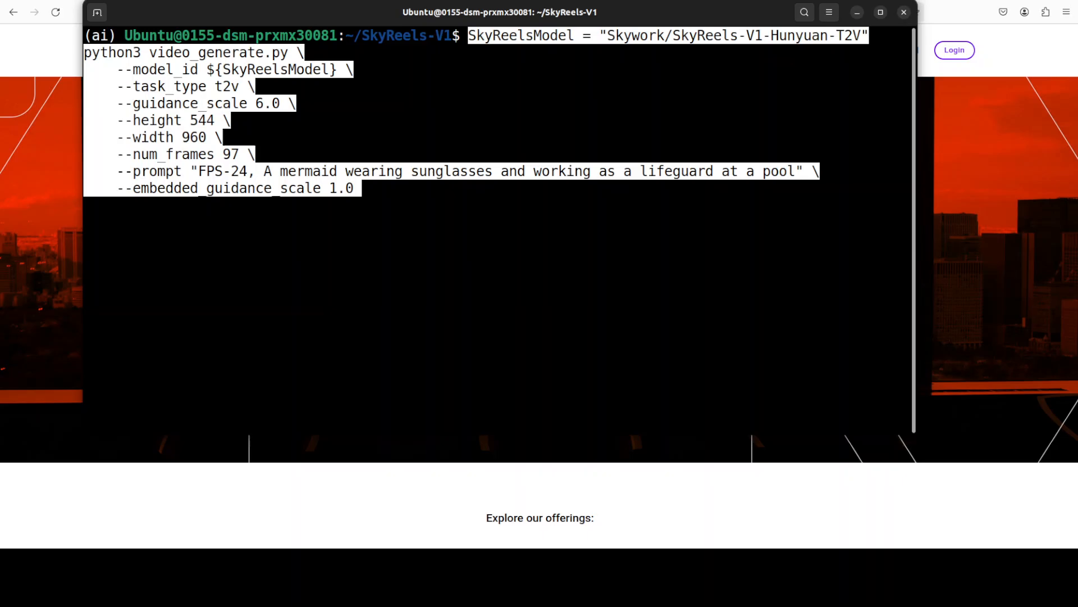
key("Return")
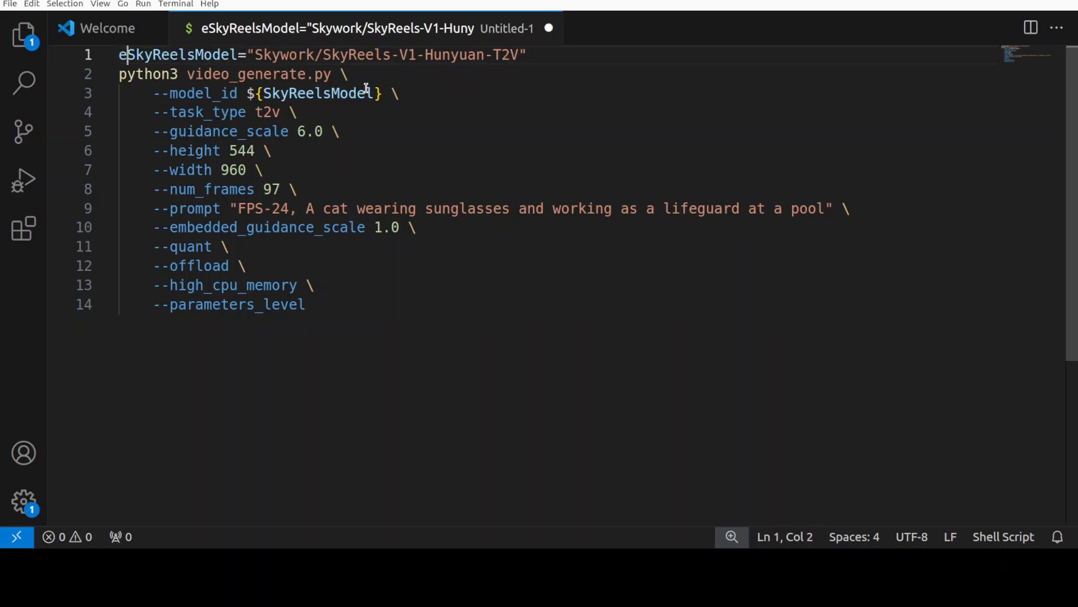
type("xport")
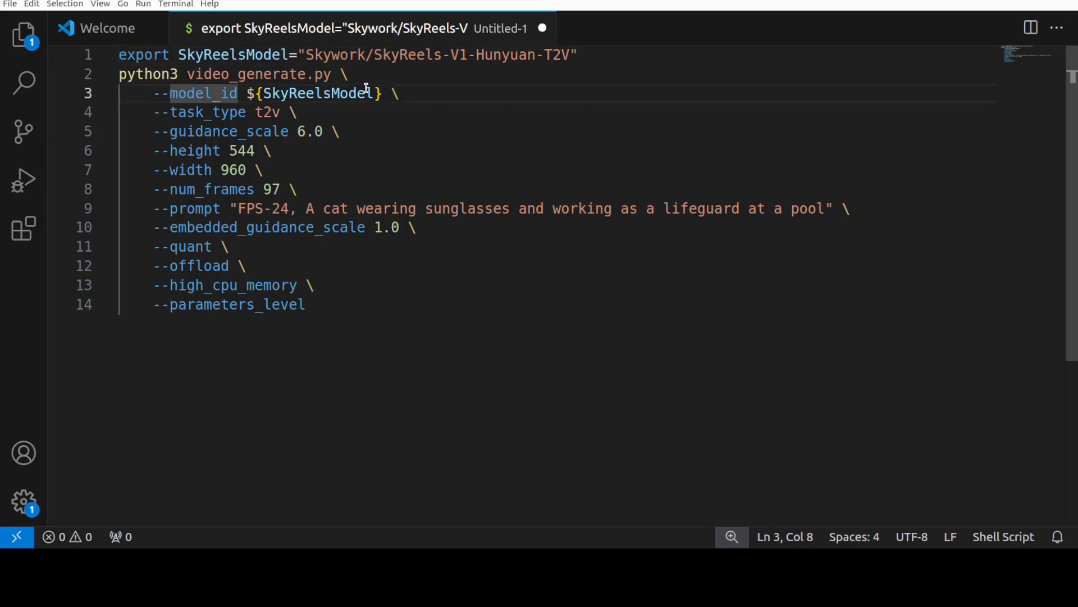
left_click(174, 132)
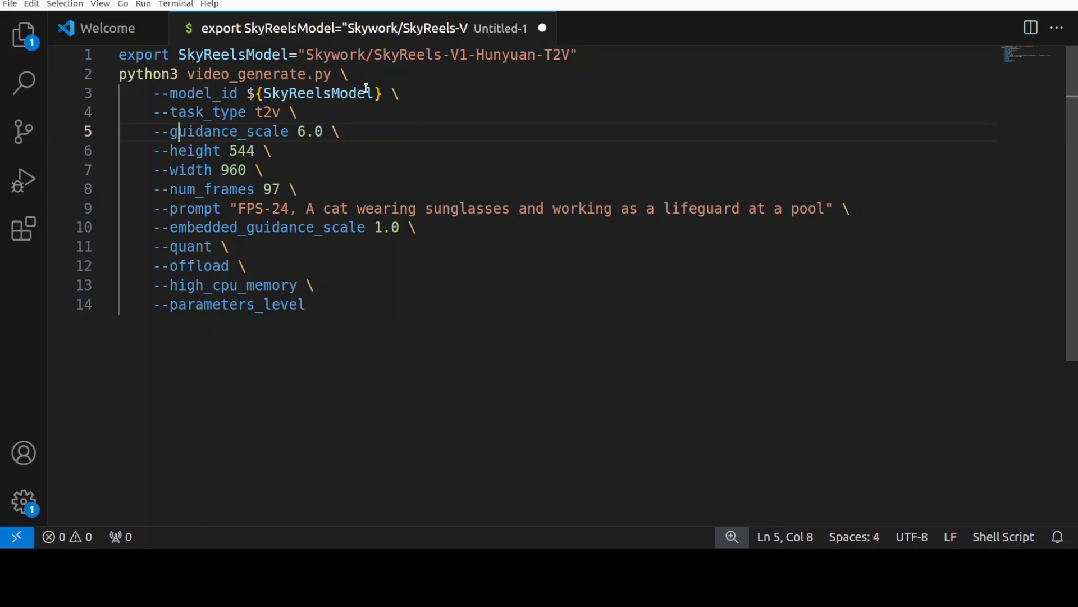
double_click(230, 132)
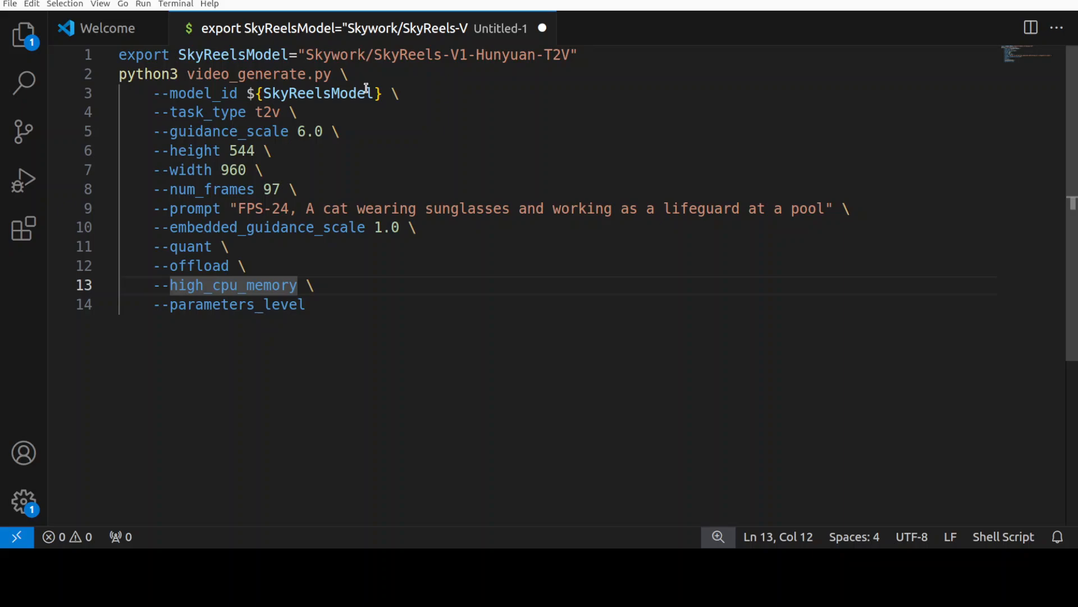
left_click(213, 228)
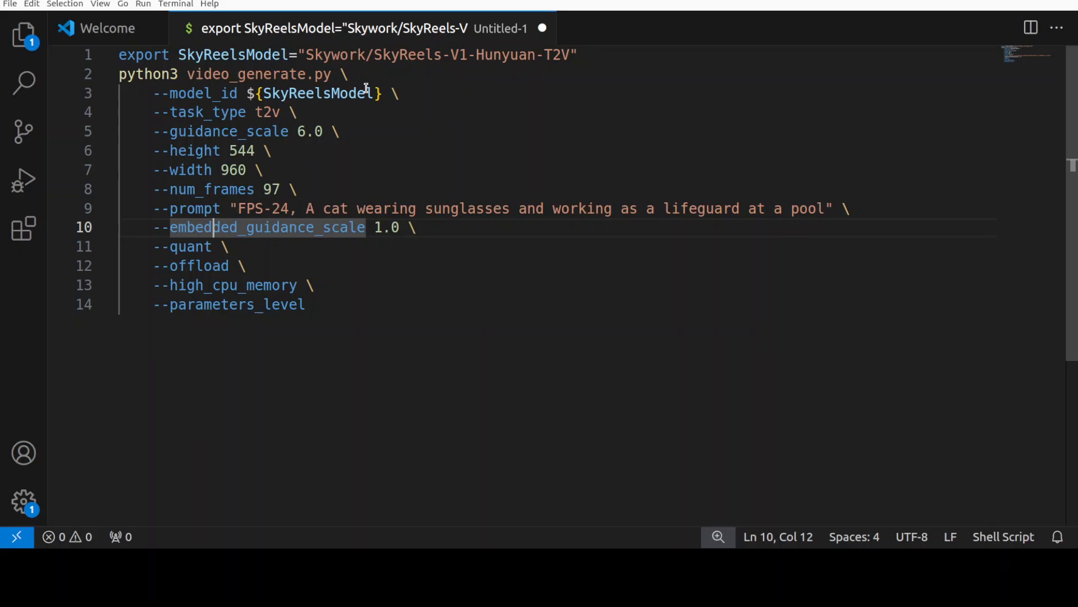
mouse_move(203, 214)
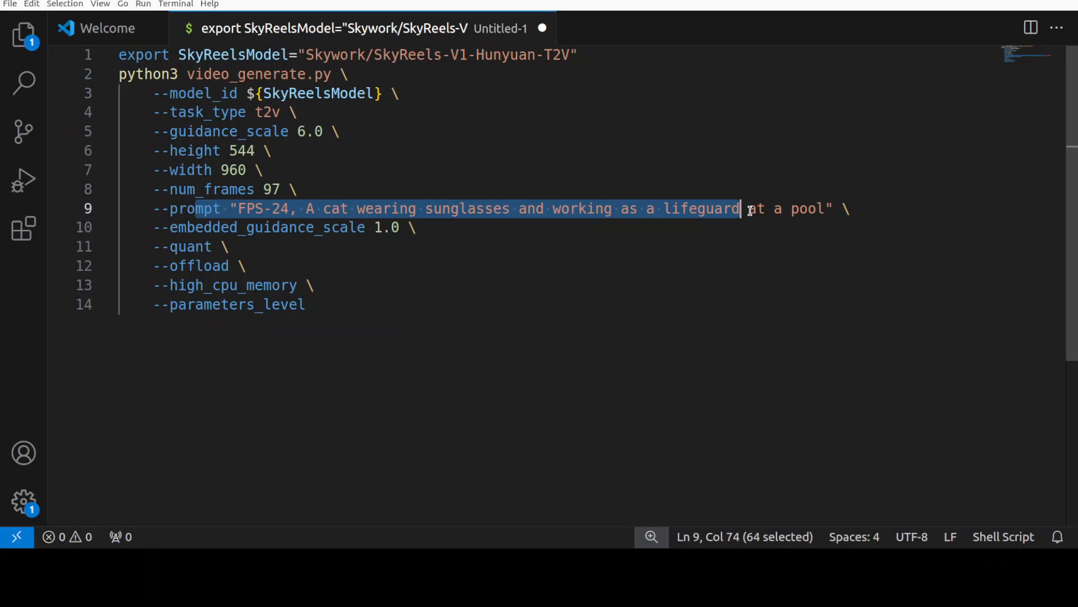
key("shift+Right")
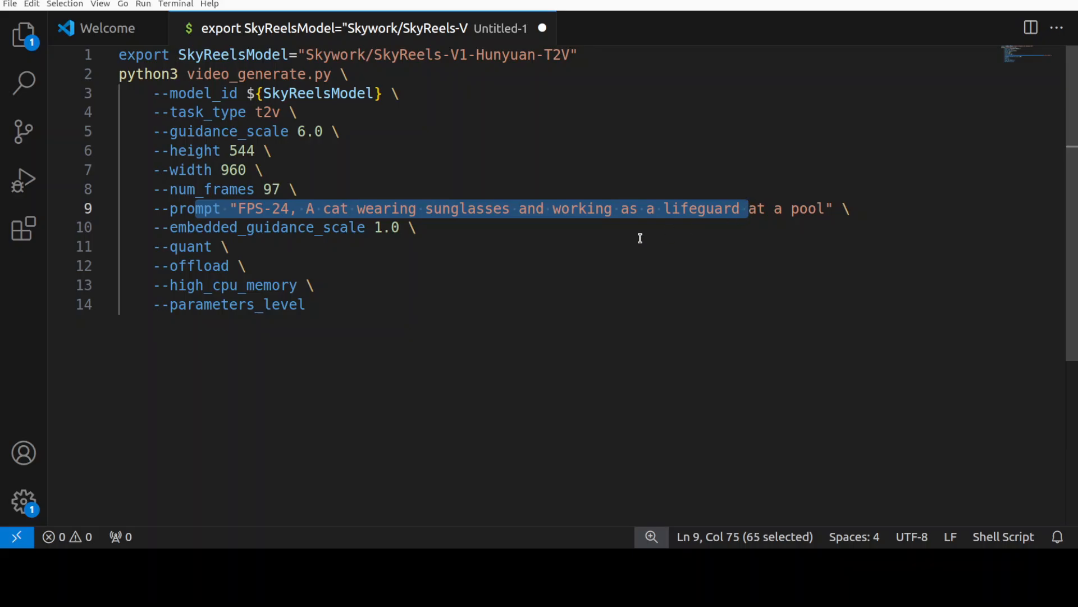
mouse_move(505, 263)
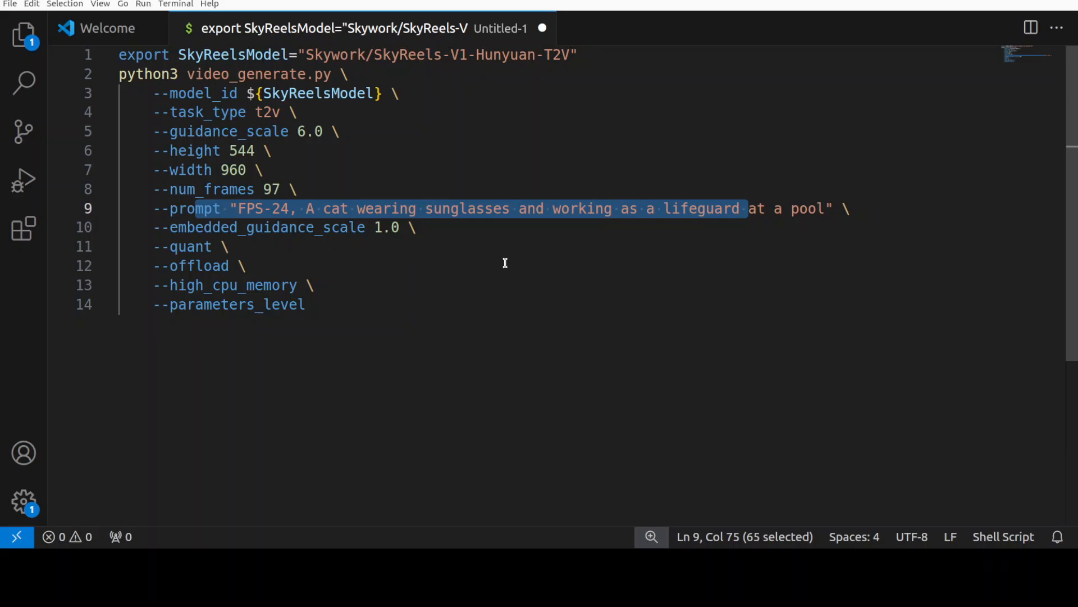
mouse_move(338, 315)
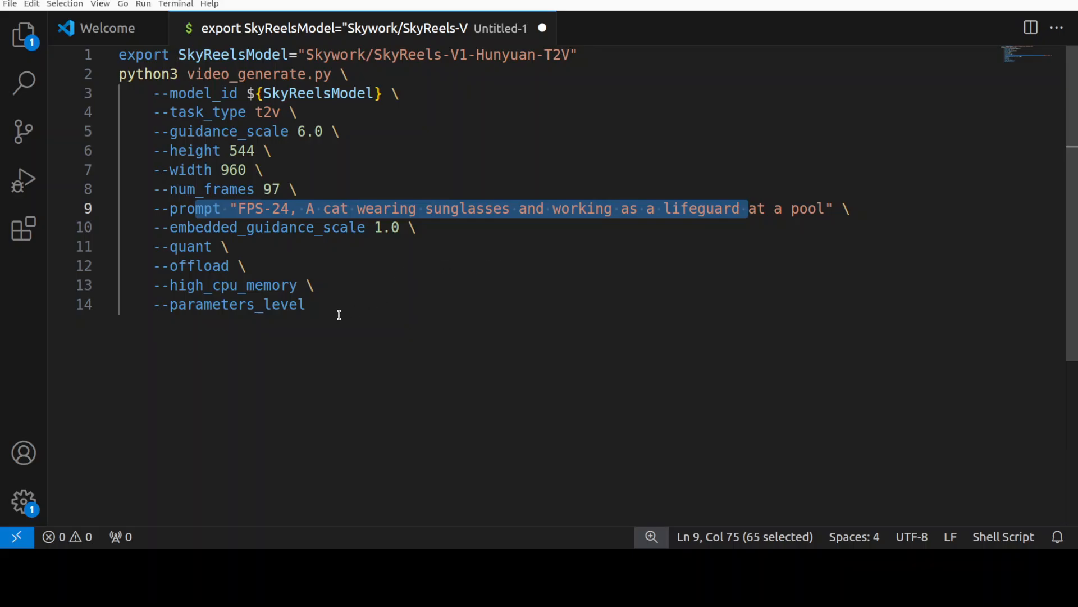
key("ctrl+a")
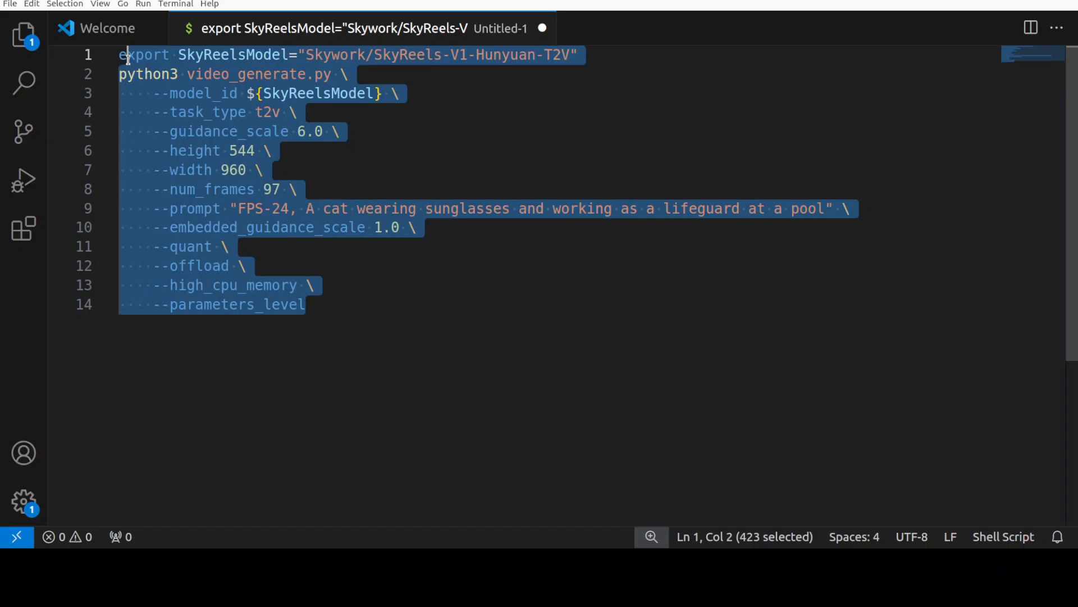
mouse_move(344, 247)
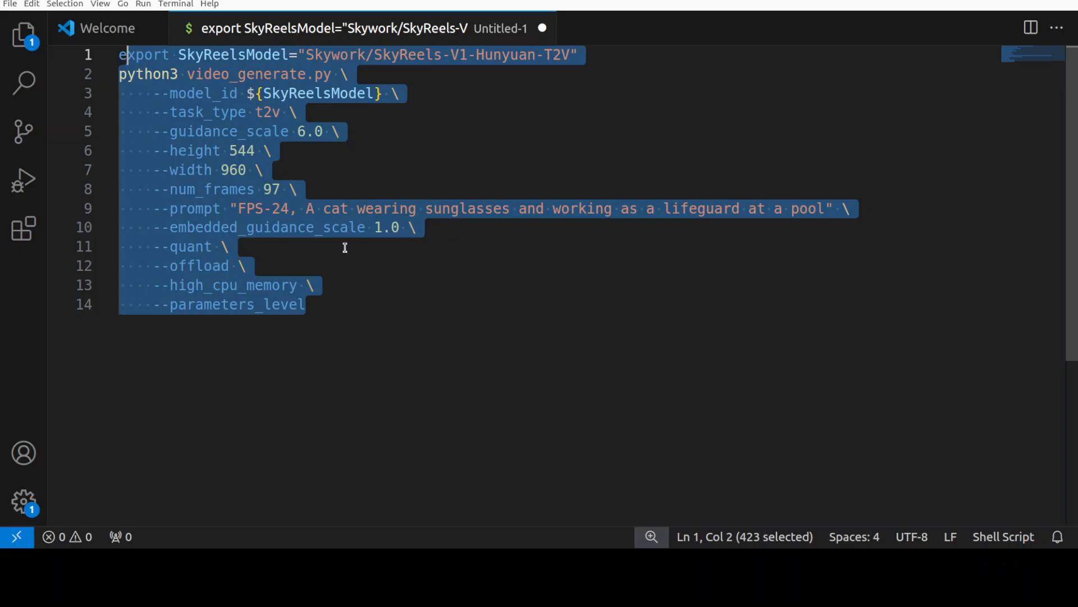
left_click(232, 246)
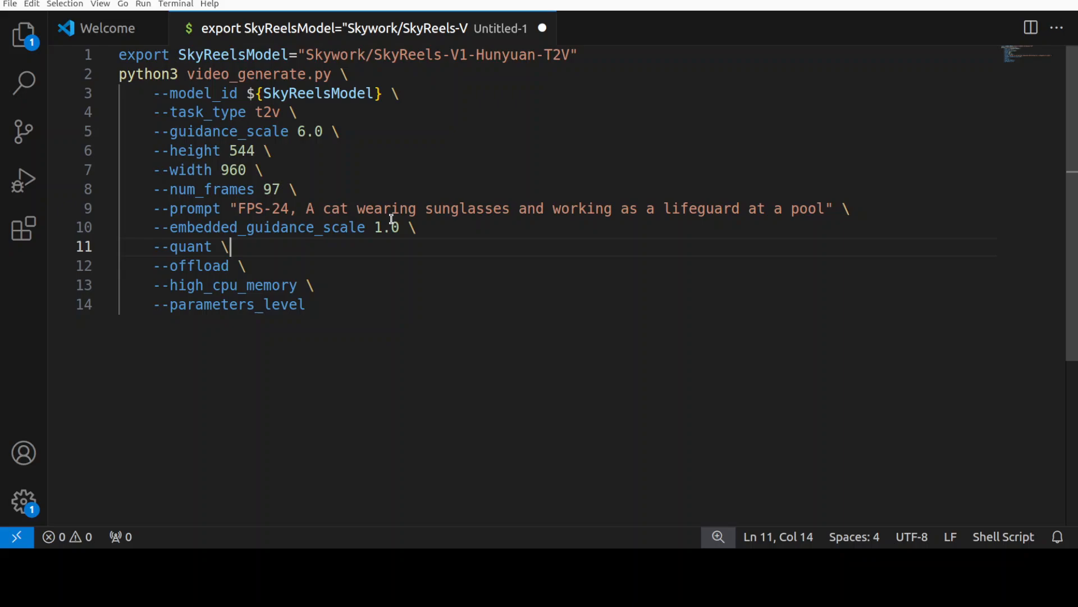
mouse_move(336, 312)
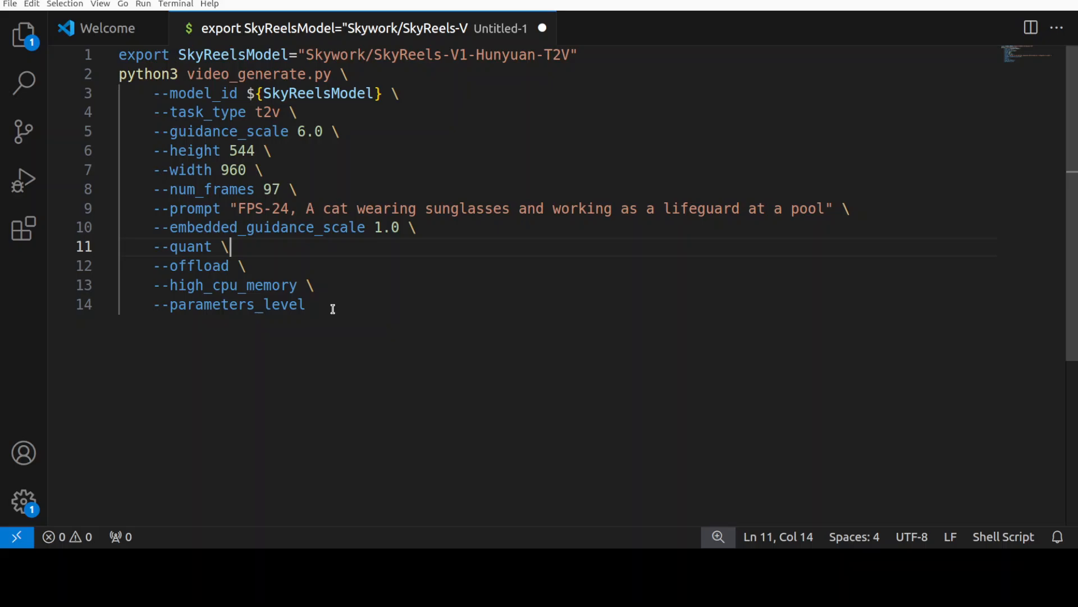
mouse_move(386, 290)
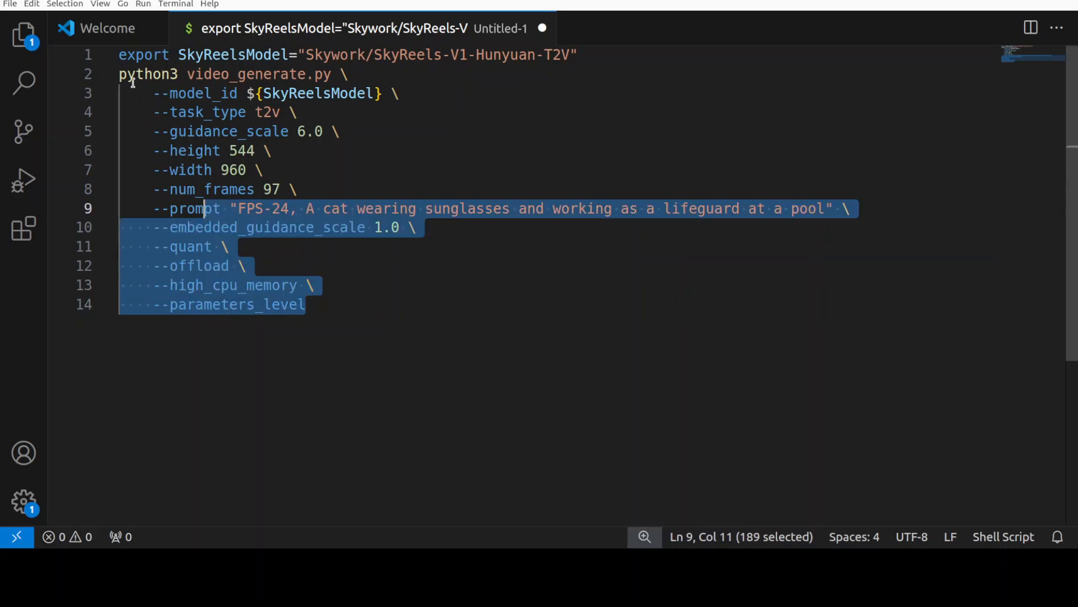
key("ctrl+a")
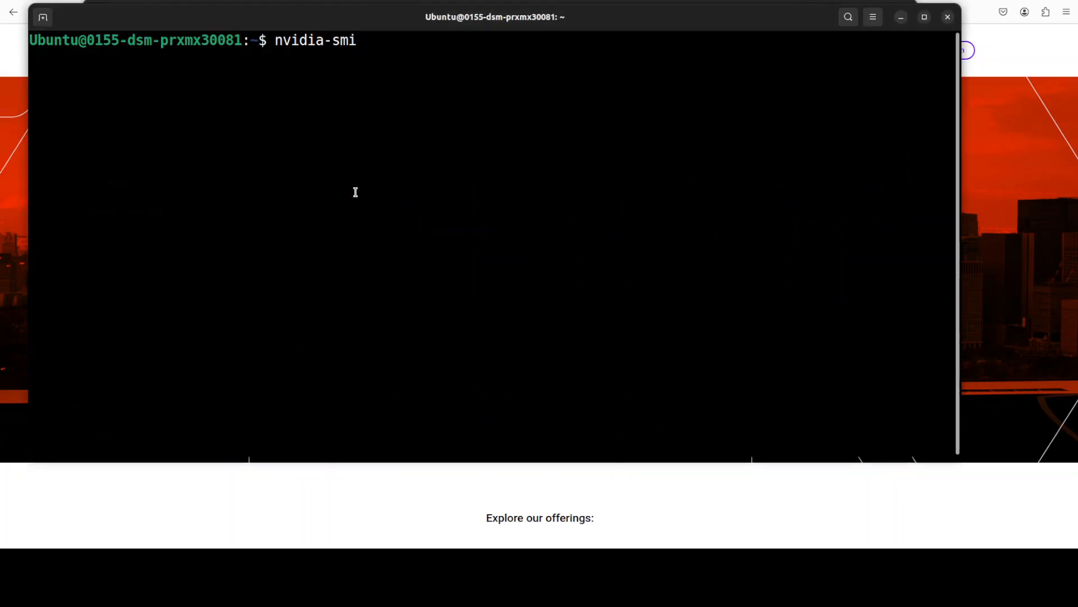
Launch the mermaid lifeguard video generation command.
key("Return")
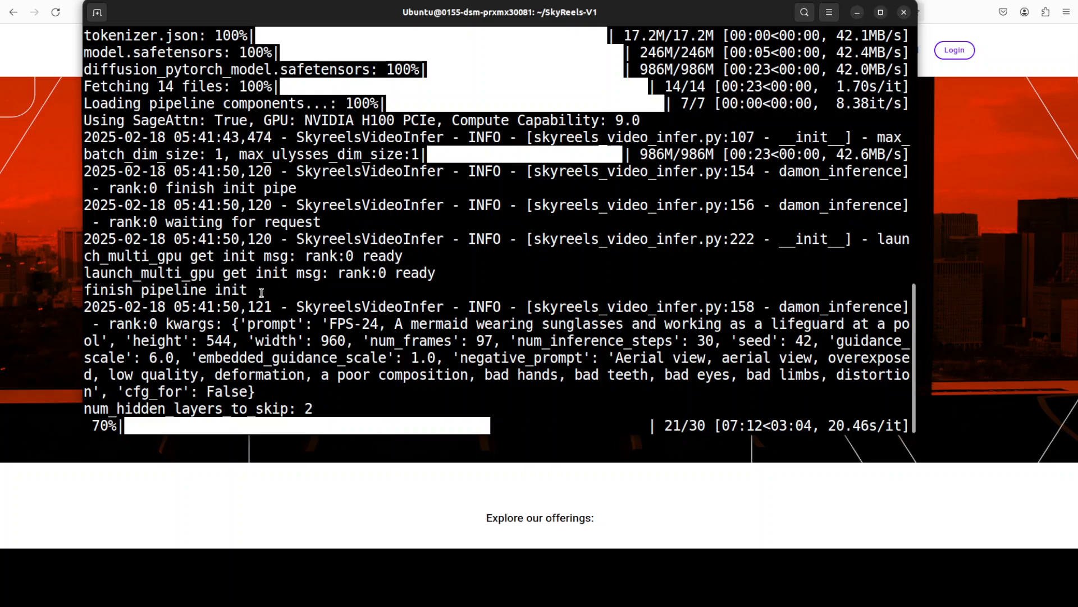
mouse_move(634, 503)
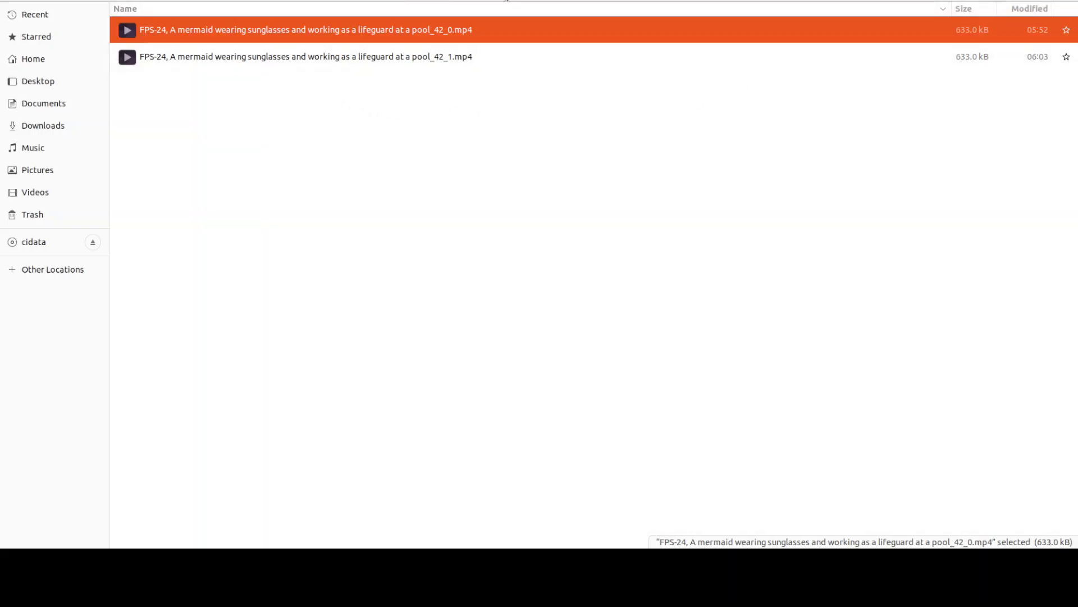
mouse_move(270, 54)
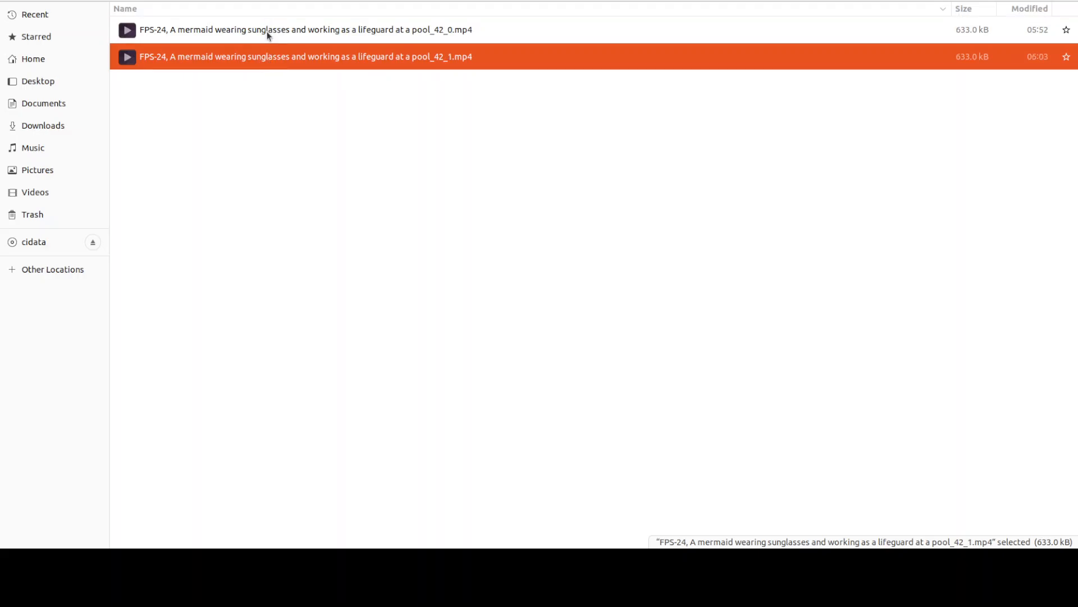
mouse_move(284, 49)
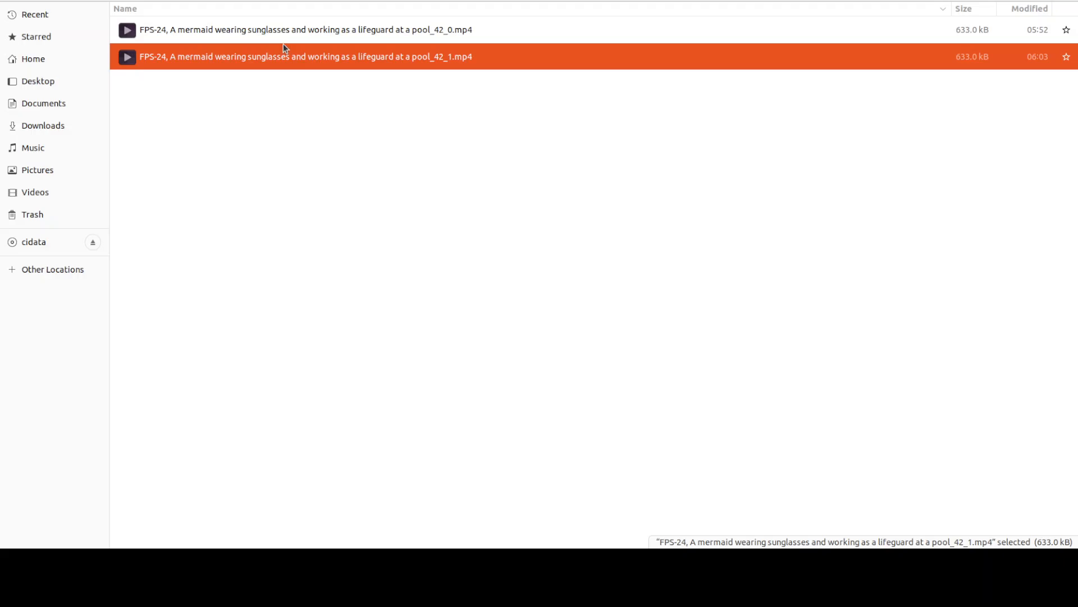
mouse_move(363, 62)
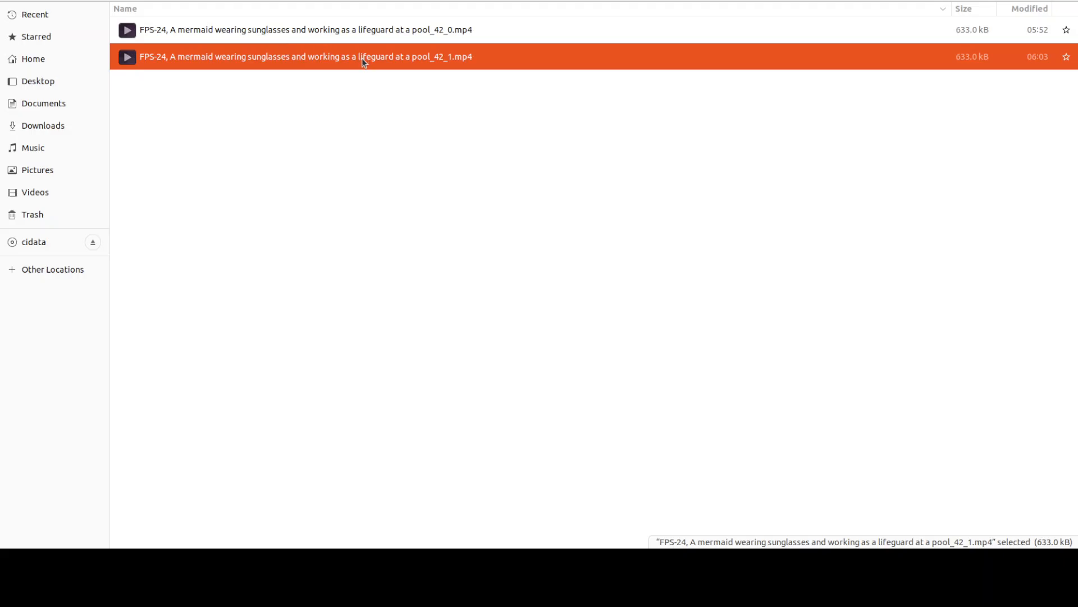
Select the pool_42_0 and pool_42_1 mermaid clips in turn, then deselect them.
left_click(303, 30)
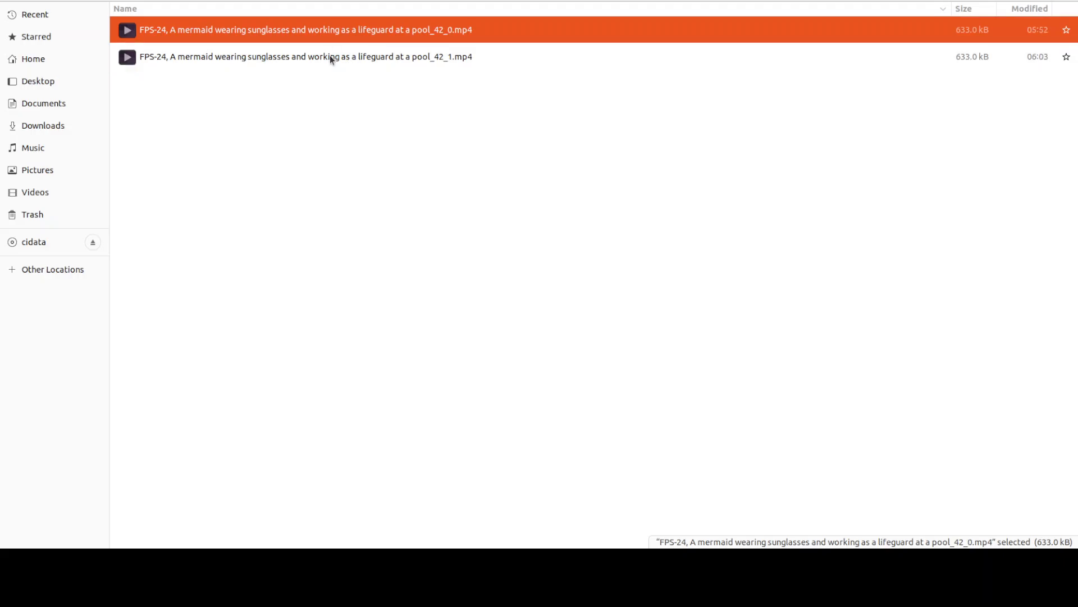
left_click(303, 56)
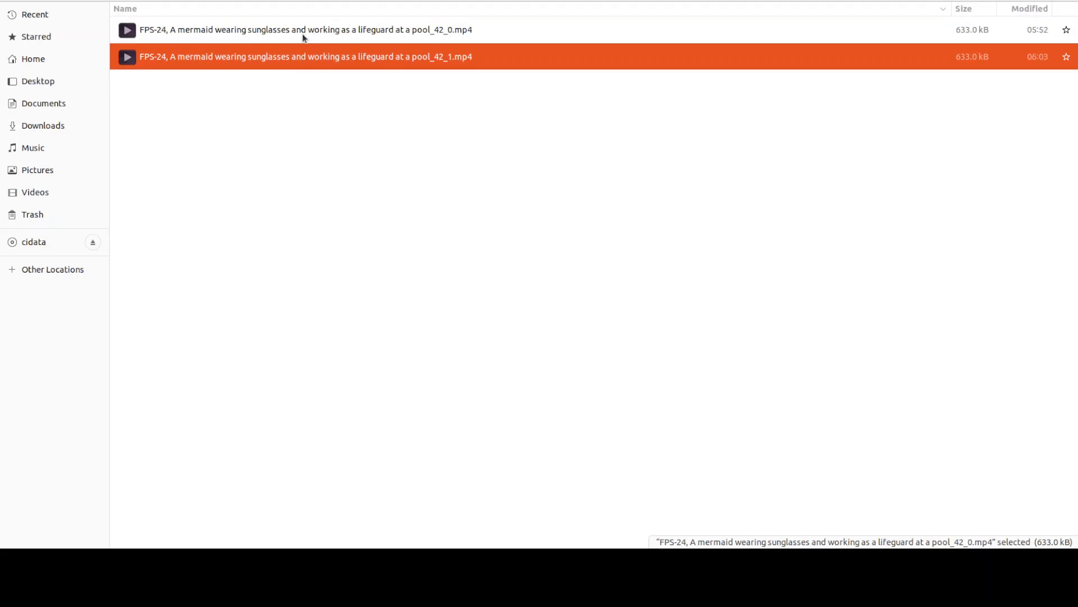
left_click(305, 29)
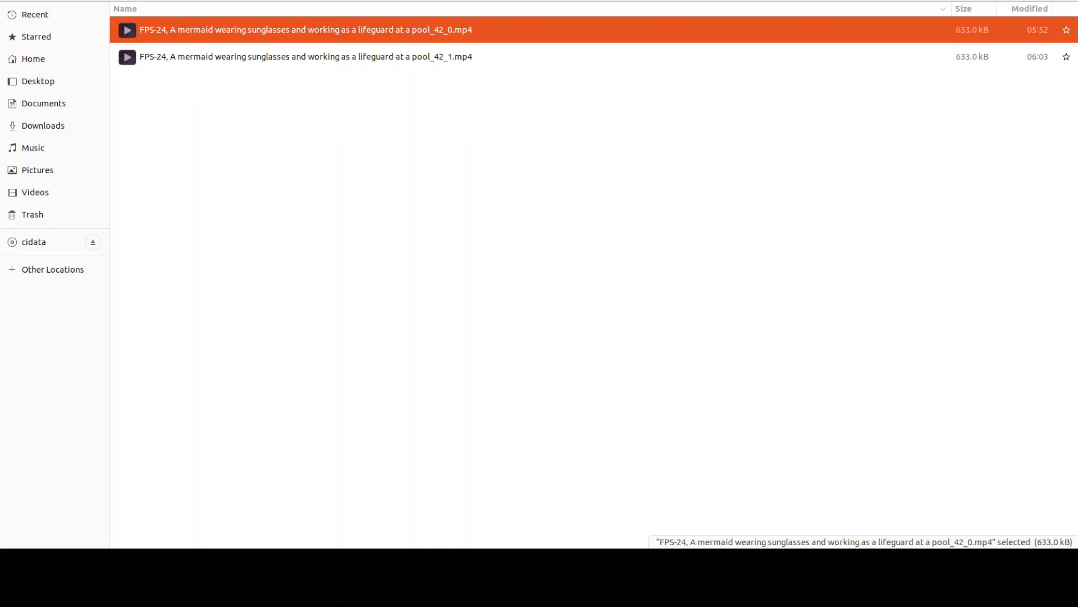
mouse_move(460, 102)
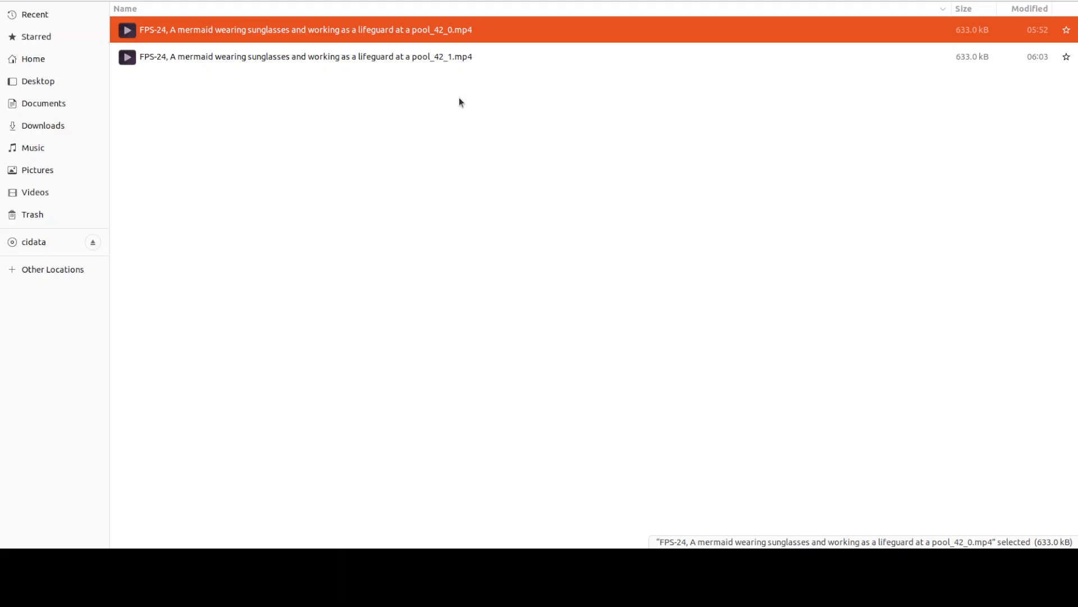
left_click(129, 113)
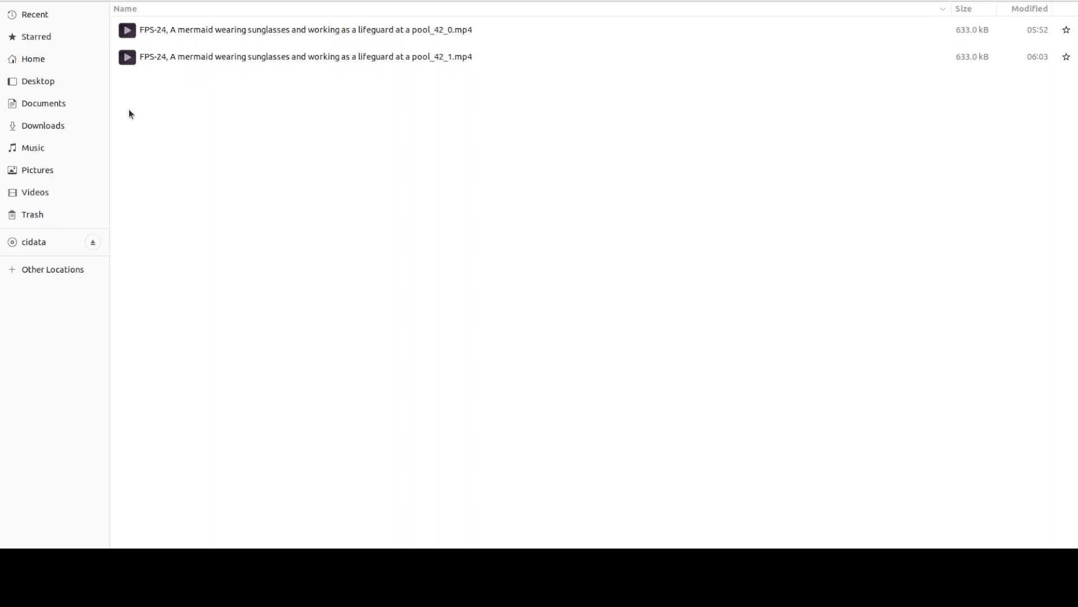
mouse_move(380, 30)
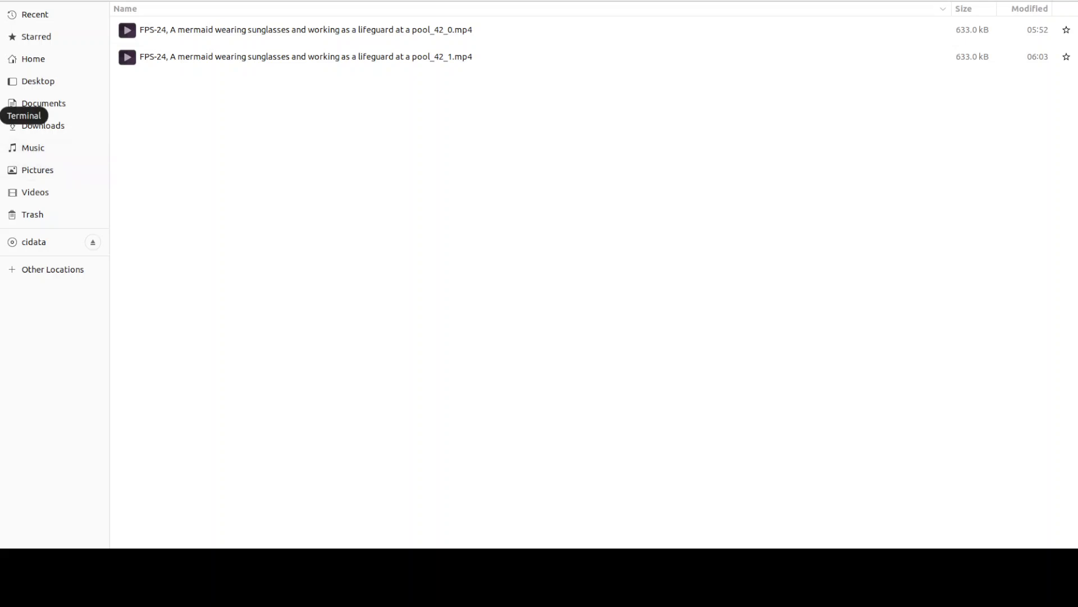
mouse_move(481, 282)
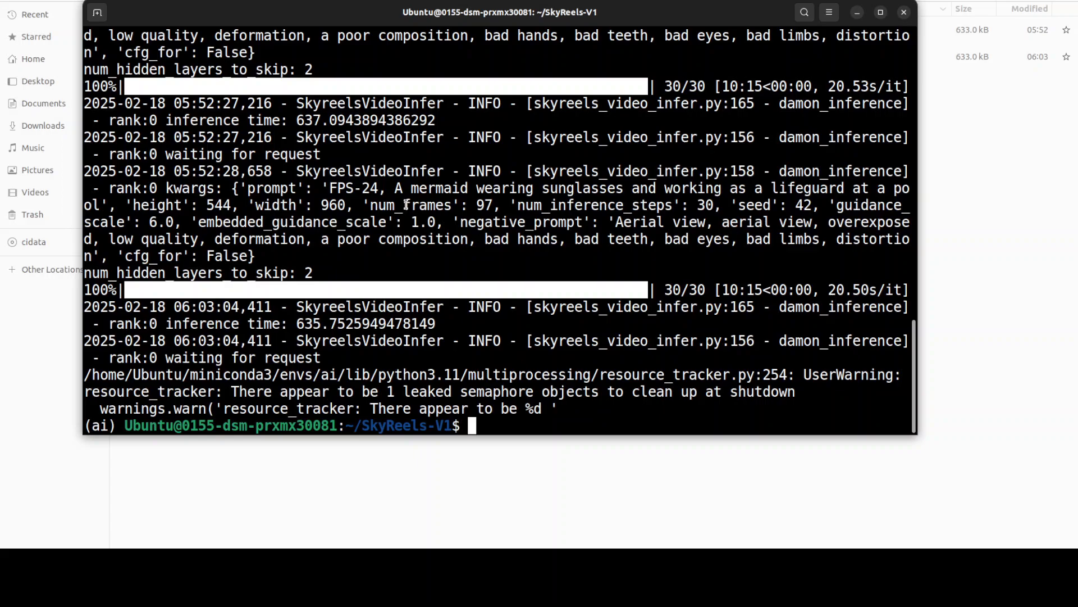
Replace the mermaid description with 'cat reading a book' after 'FPS-24, a'.
type("clear")
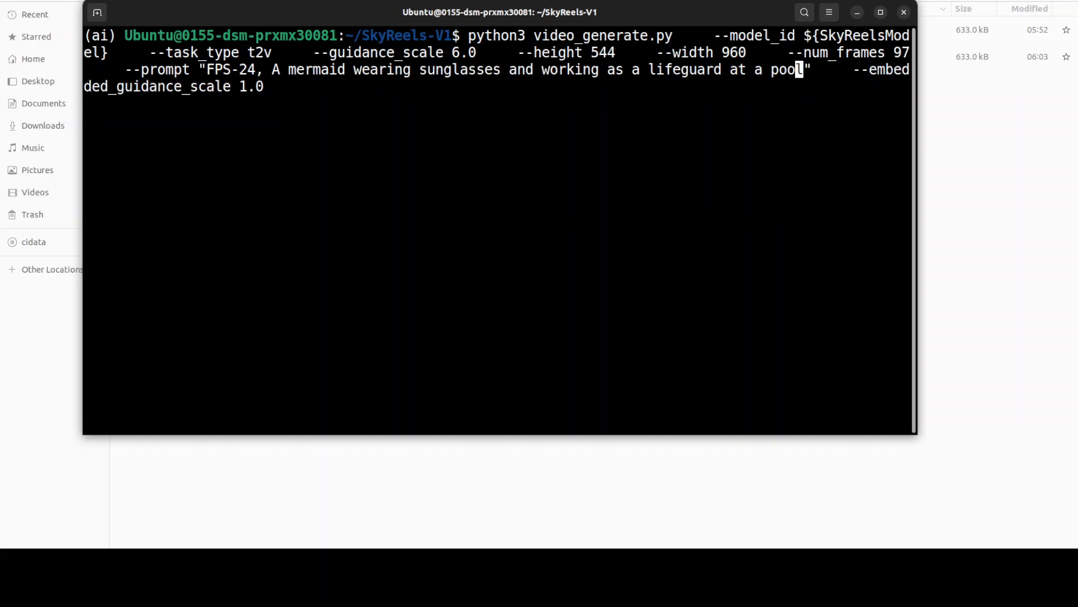
key("BackSpace")
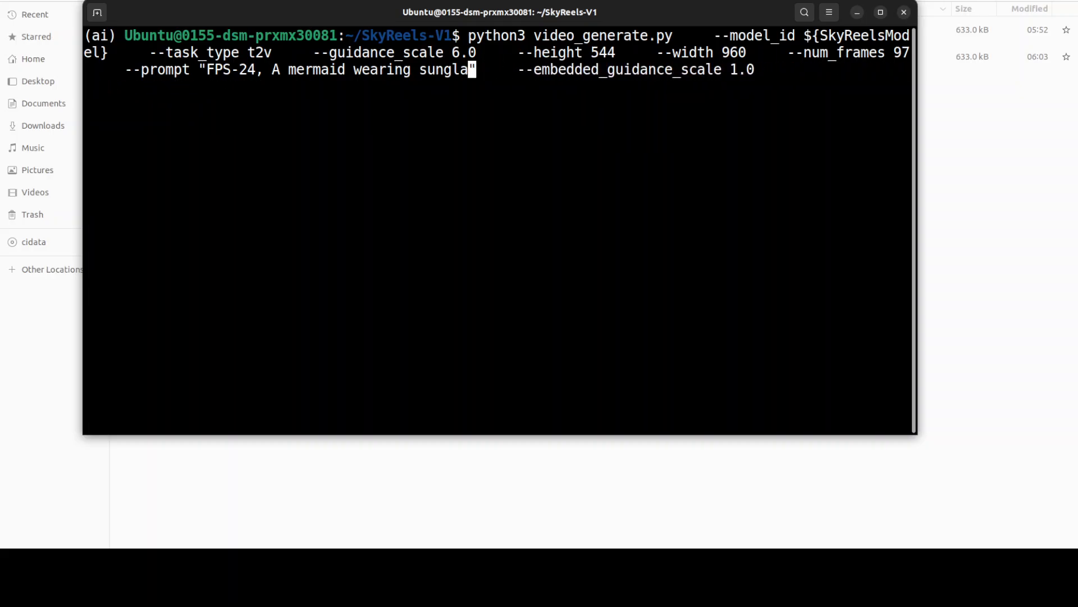
key("BackSpace")
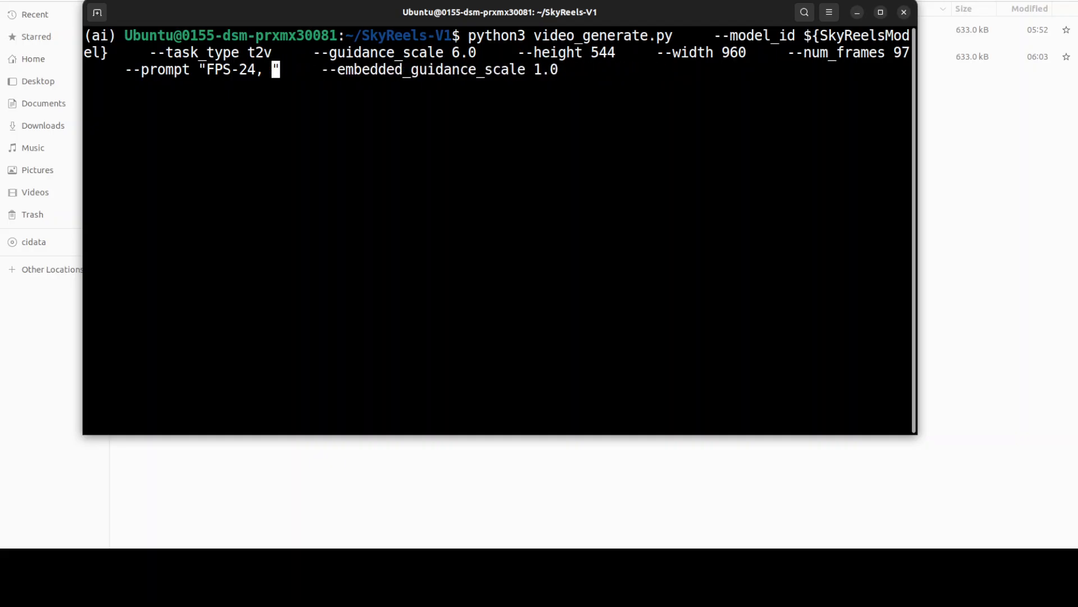
type("a")
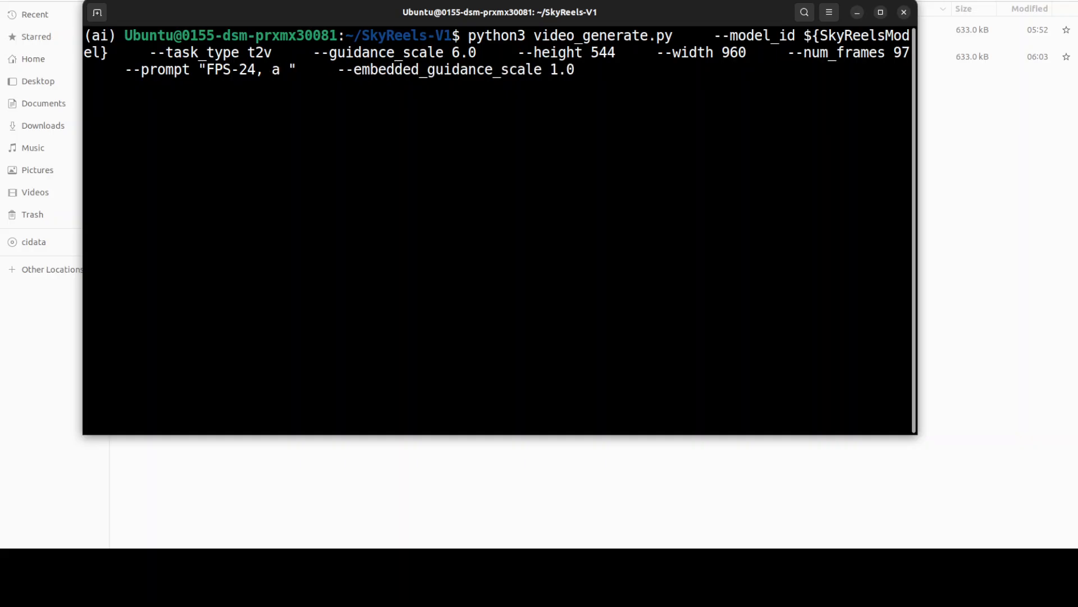
type("cat reading a")
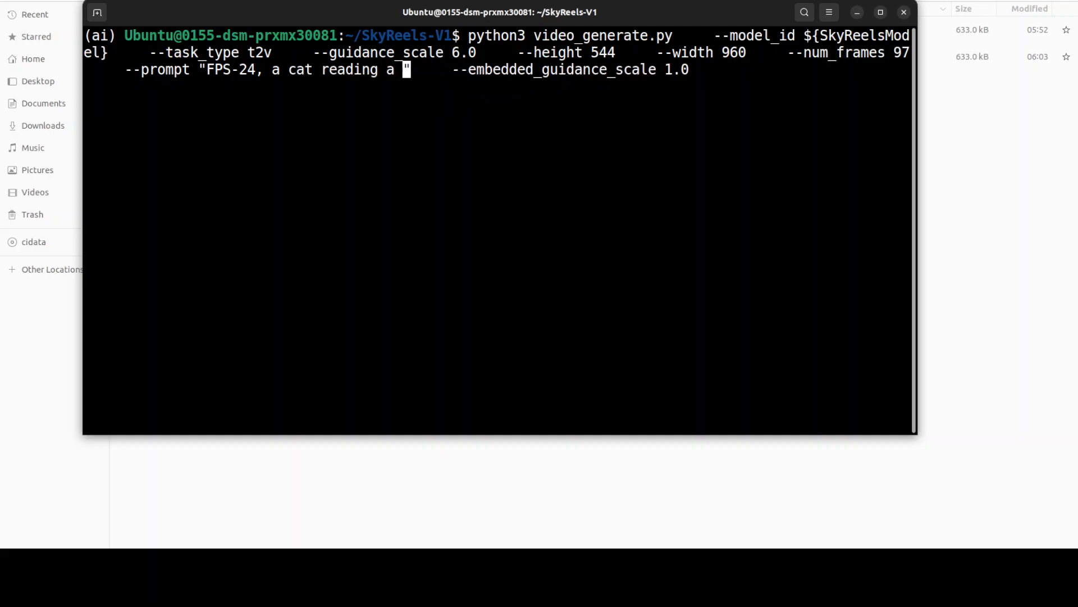
type("book\"")
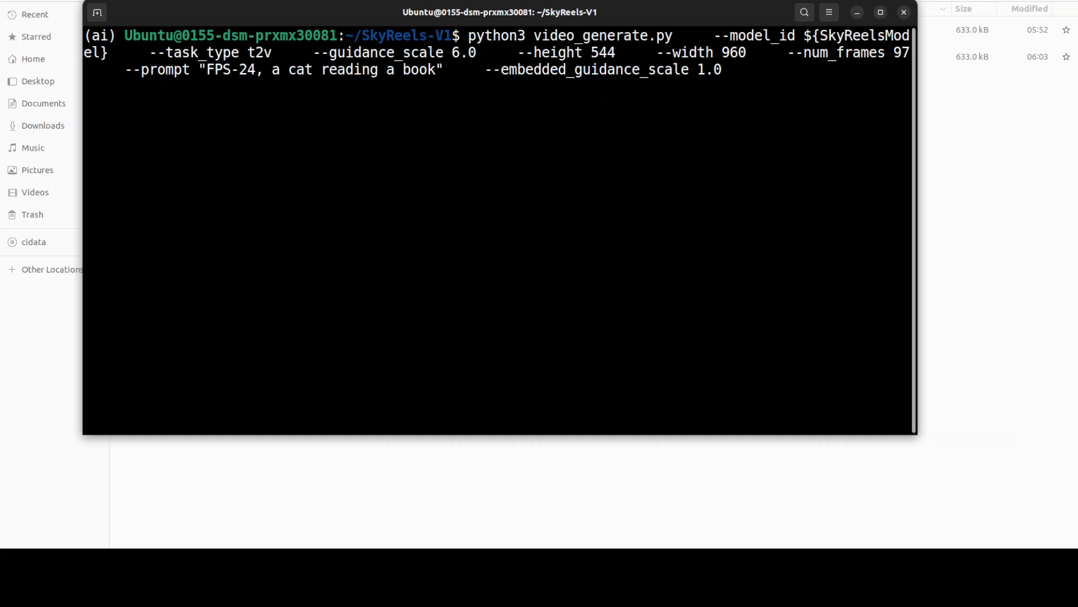
Start the cat-reading-a-book generation and scroll down through the log.
key("Return")
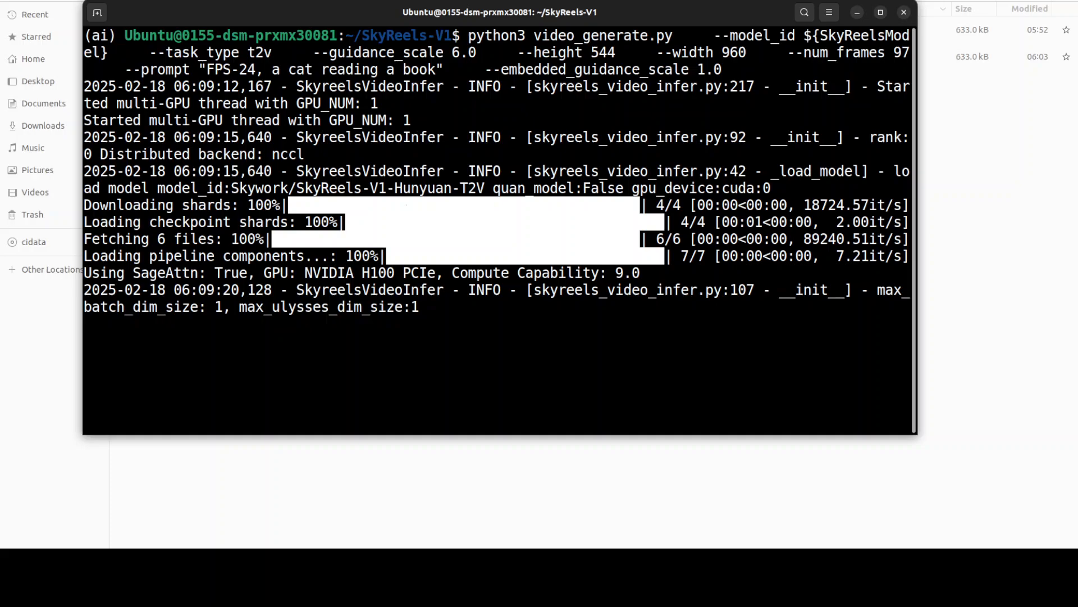
scroll("down", 3)
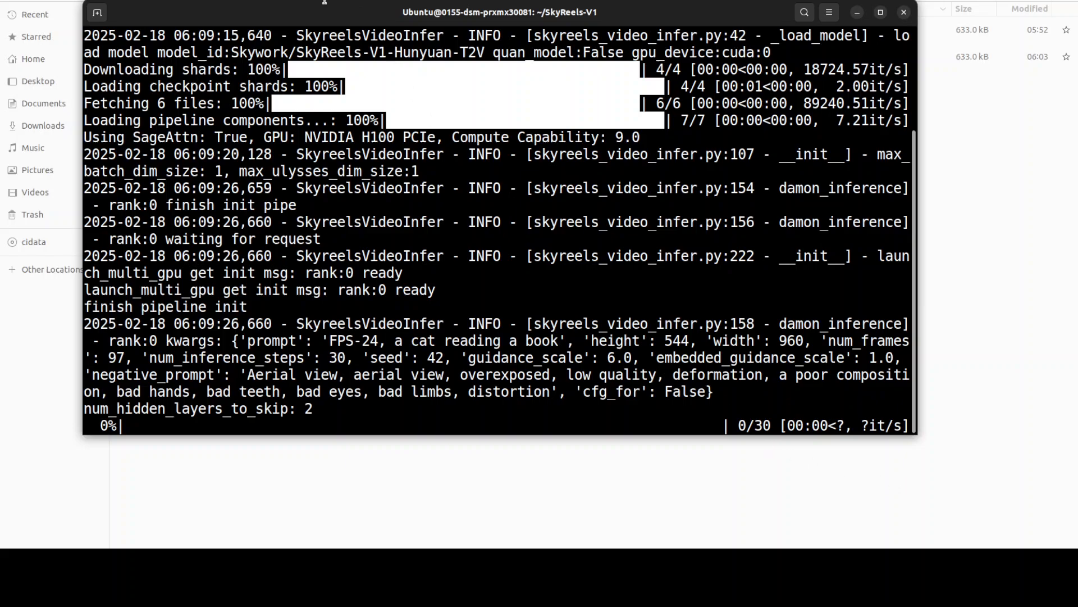
mouse_move(318, 96)
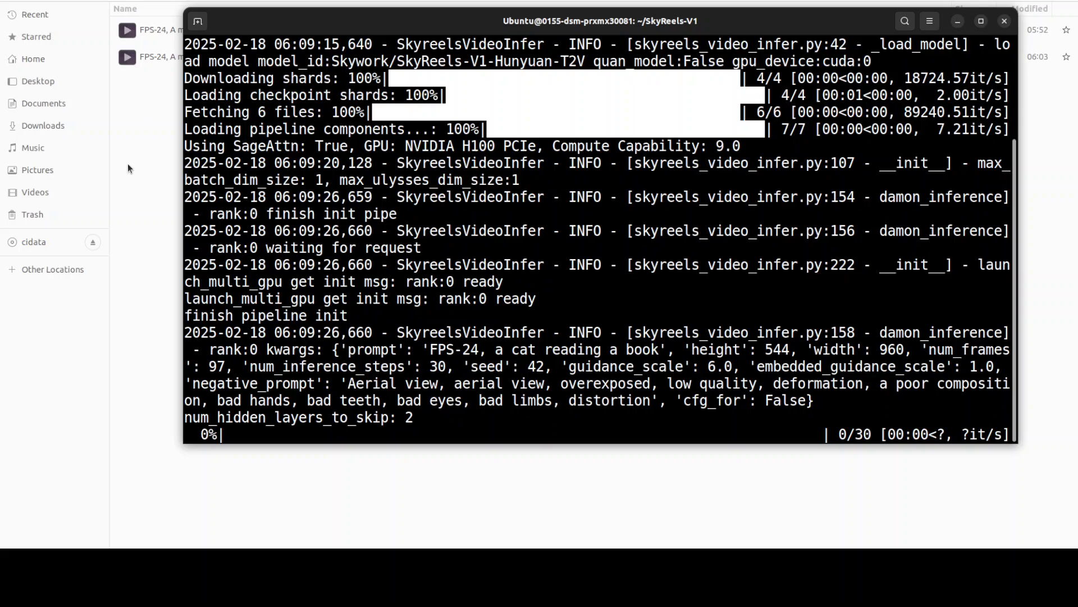
mouse_move(104, 381)
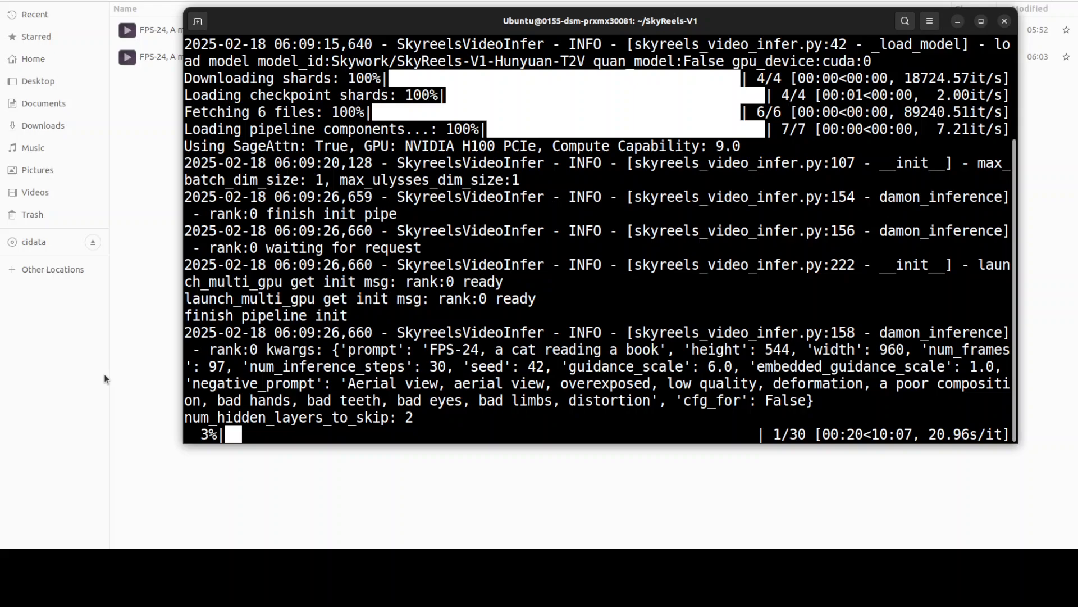
mouse_move(919, 441)
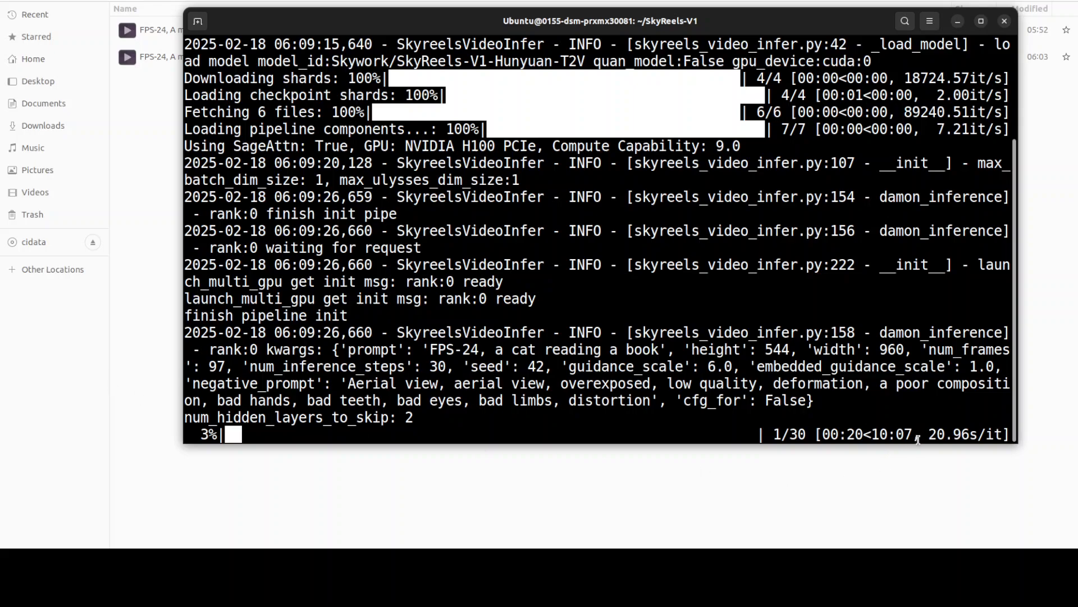
mouse_move(408, 502)
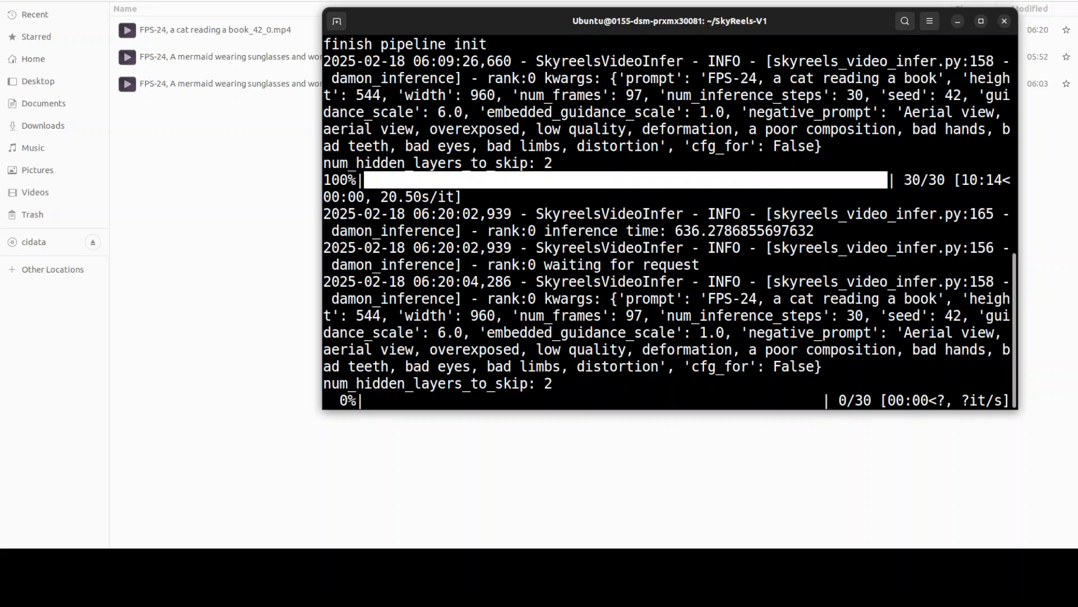
Play the cat reading a book clip in VLC, then close the player.
right_click(206, 30)
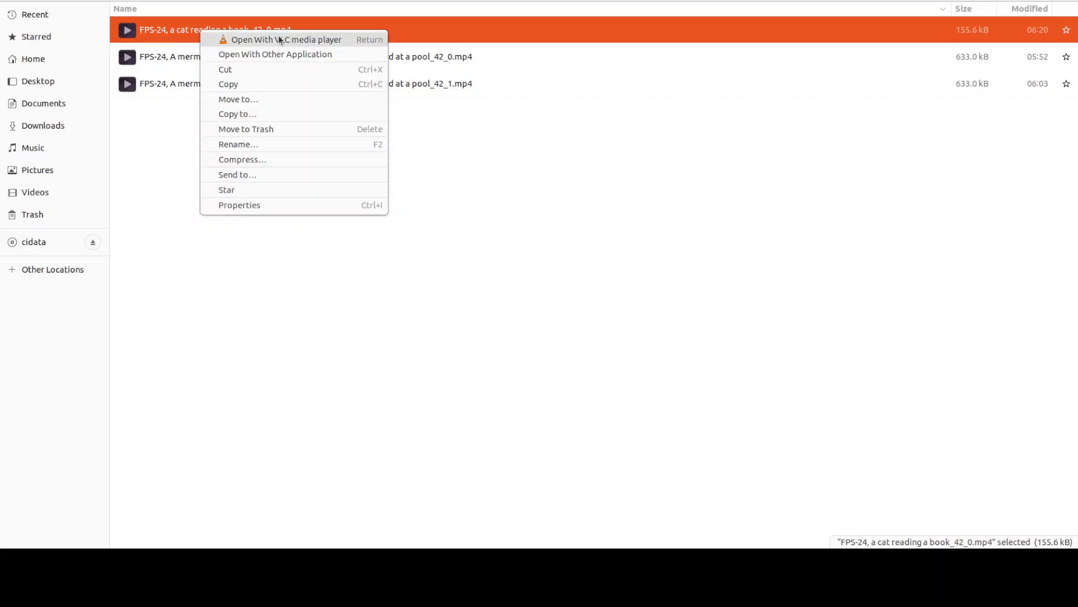
left_click(287, 39)
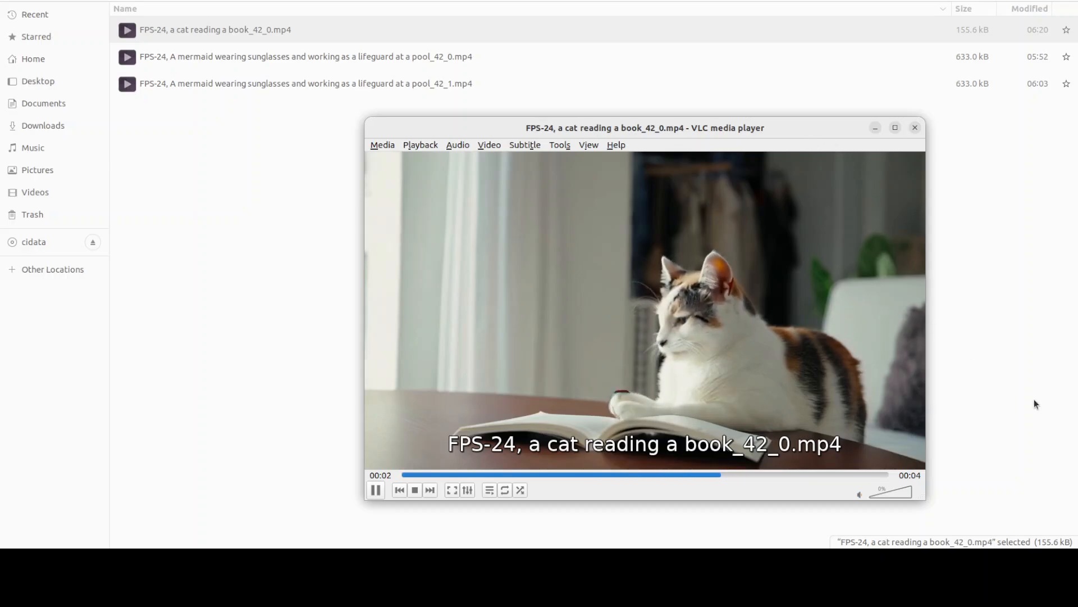
left_click(915, 128)
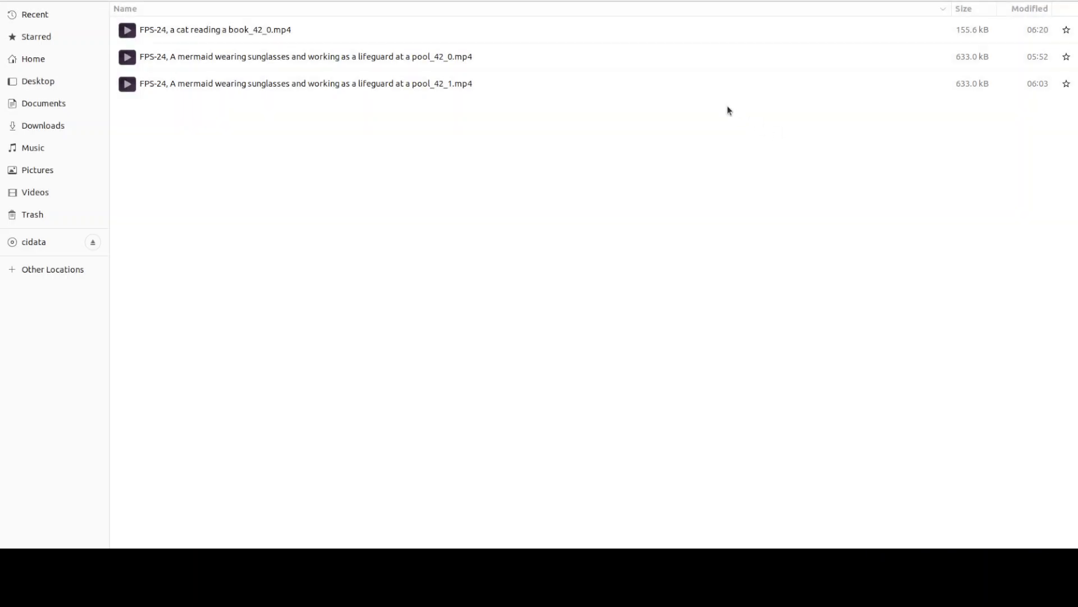
double_click(214, 29)
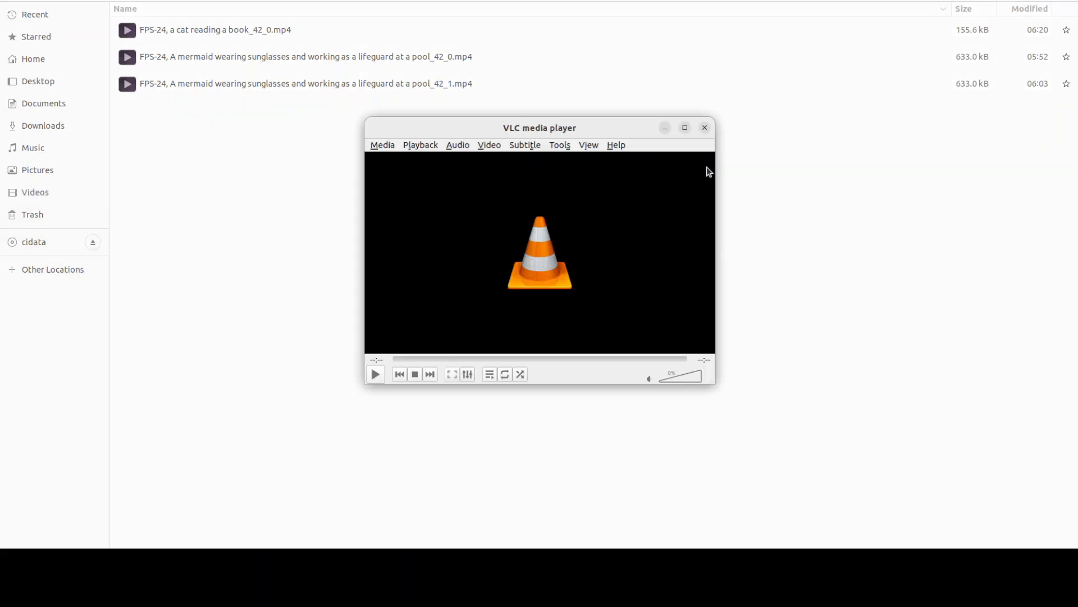
mouse_move(502, 383)
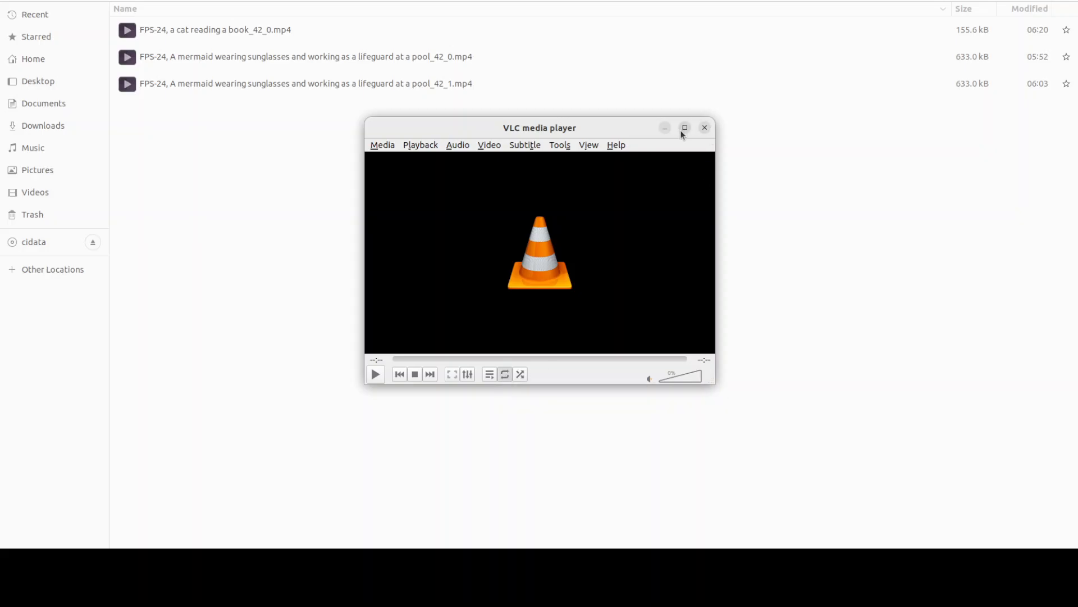
left_click(684, 128)
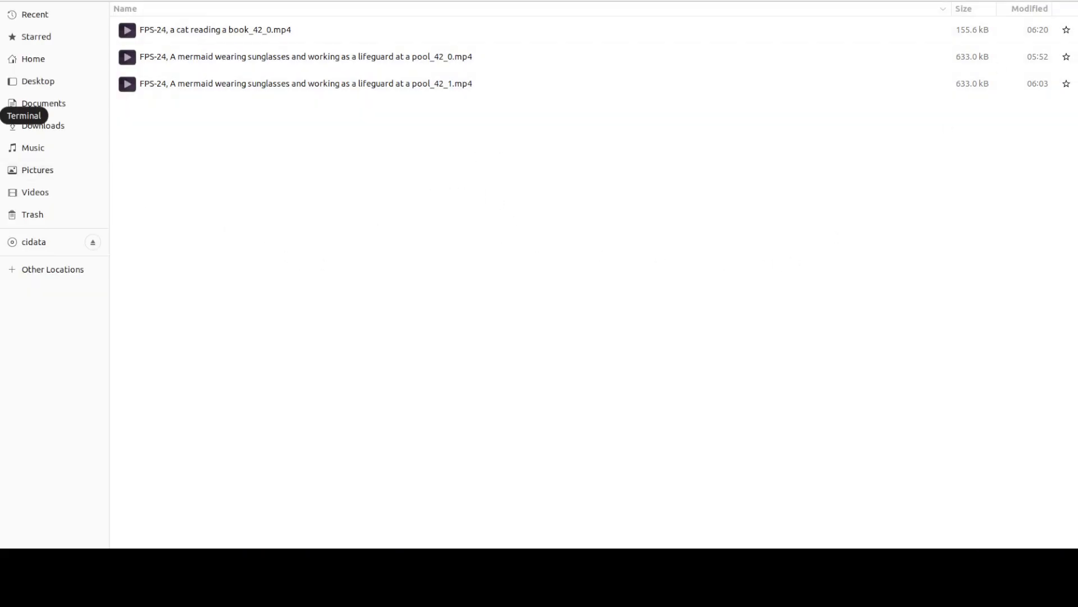
Switch back to the terminal to check the second cat clip's progress.
left_click(24, 114)
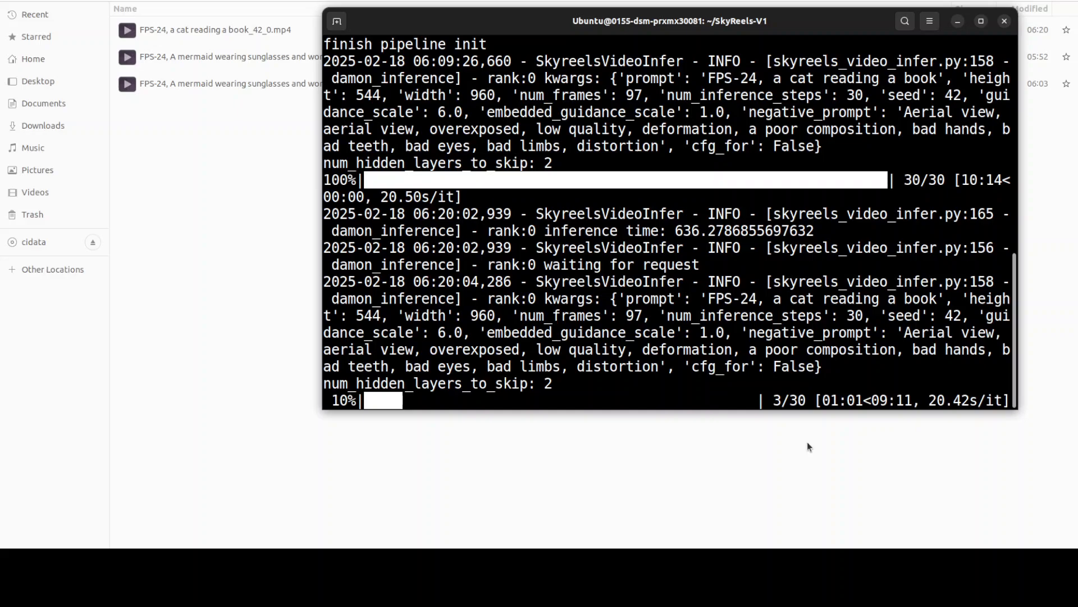
mouse_move(805, 448)
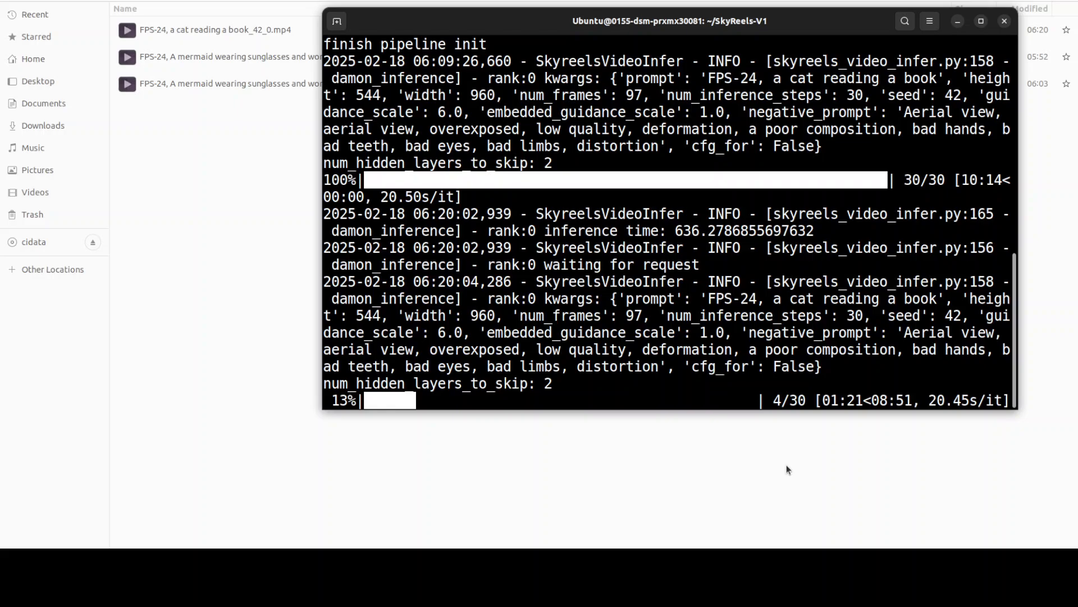
mouse_move(734, 434)
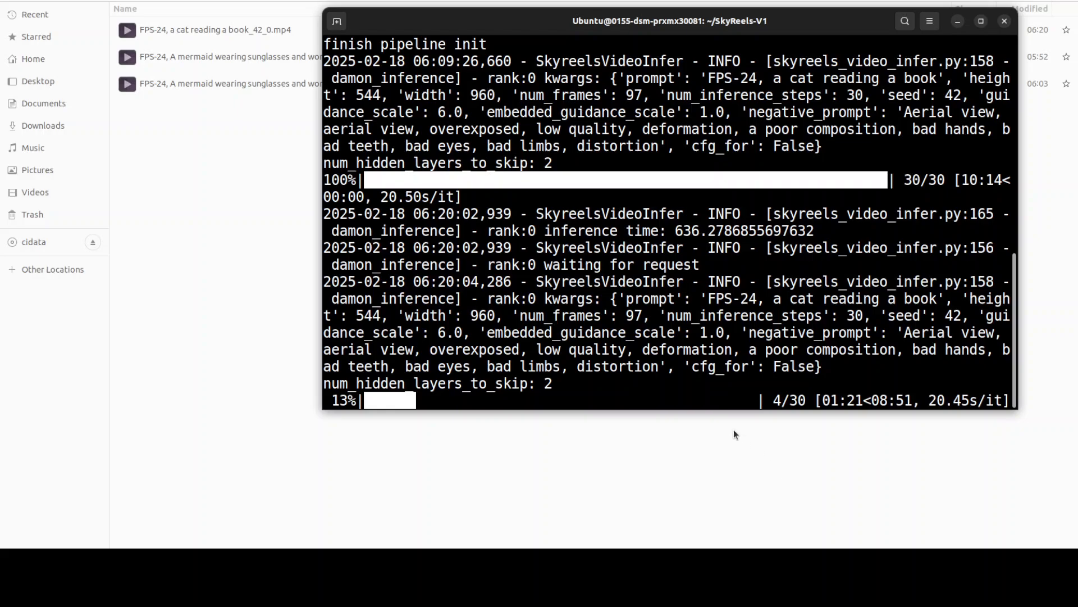
mouse_move(158, 131)
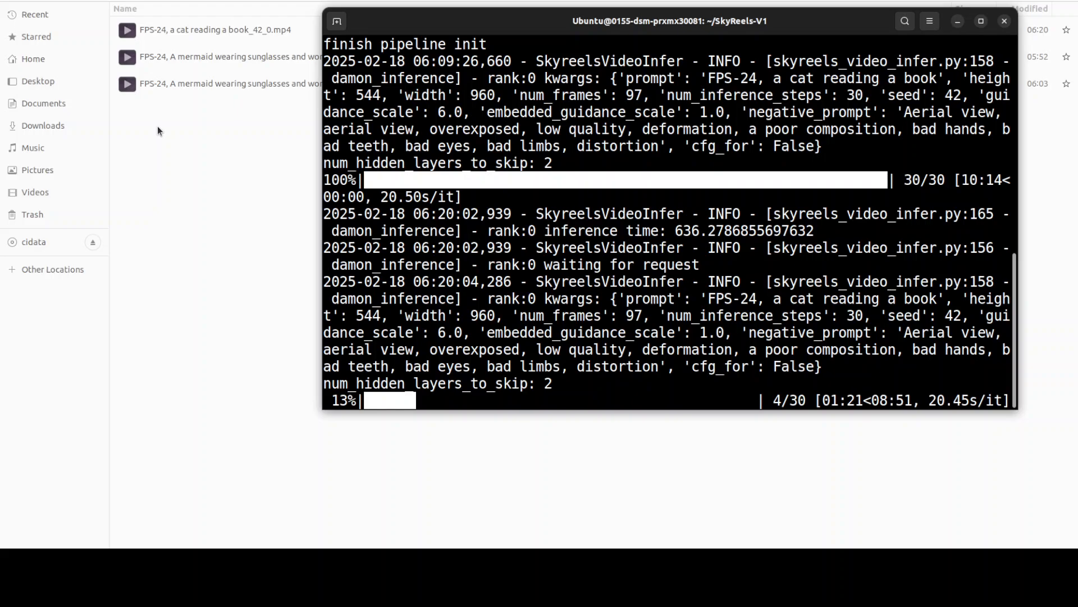
mouse_move(155, 132)
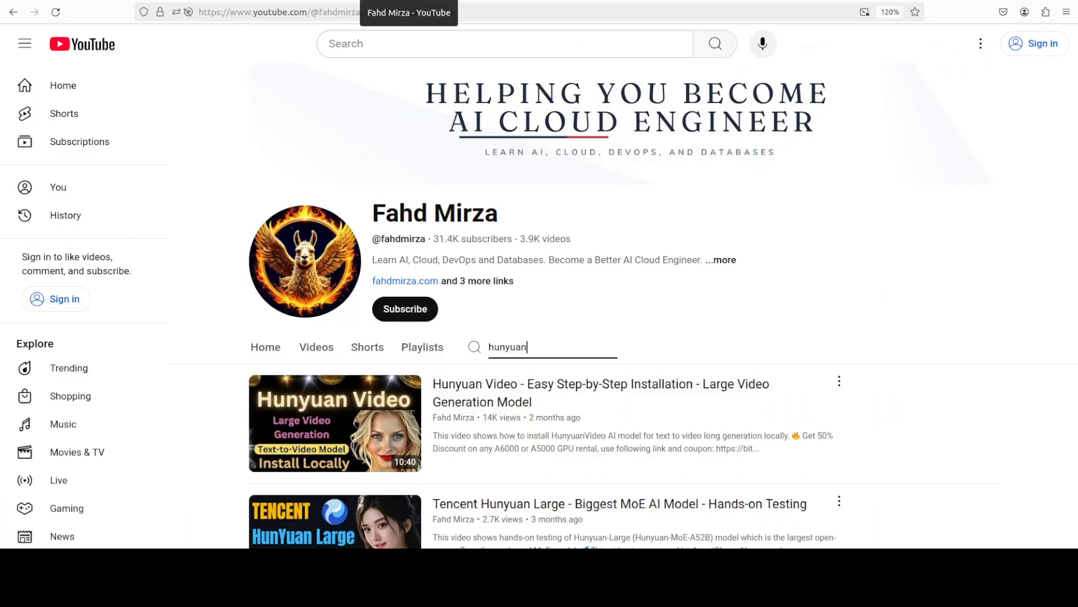
Search the channel for 'hunyuan' and scroll through the tutorial results.
key("Return")
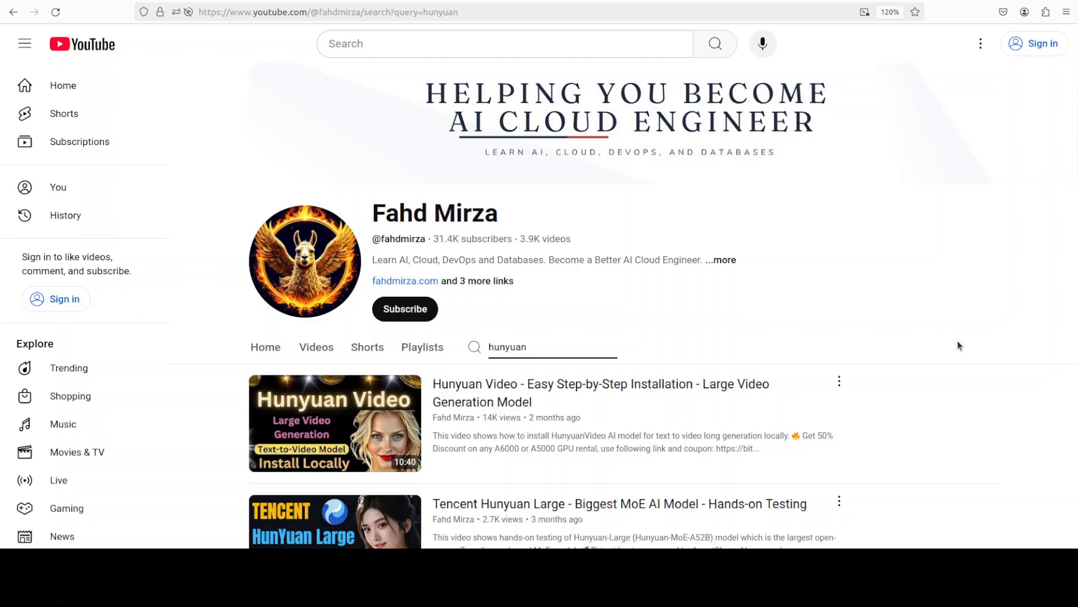
mouse_move(948, 346)
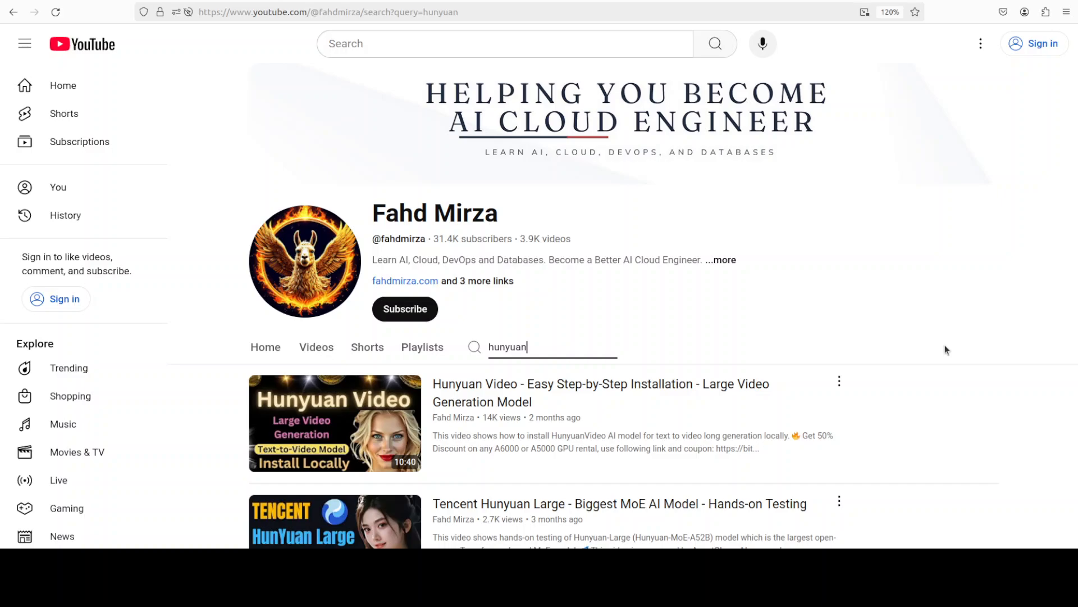
mouse_move(335, 423)
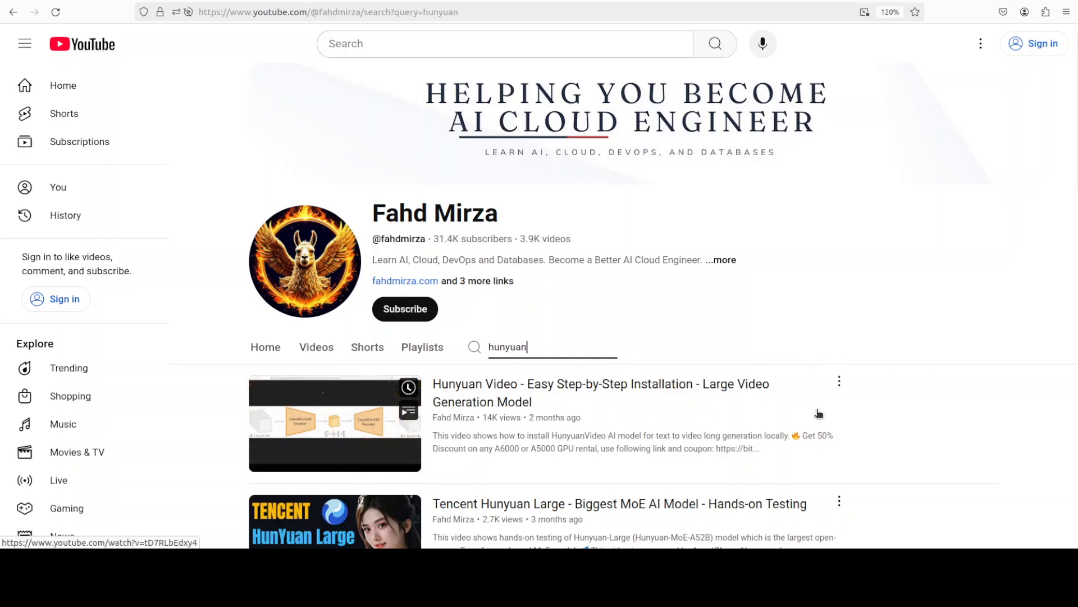
scroll("down", 3)
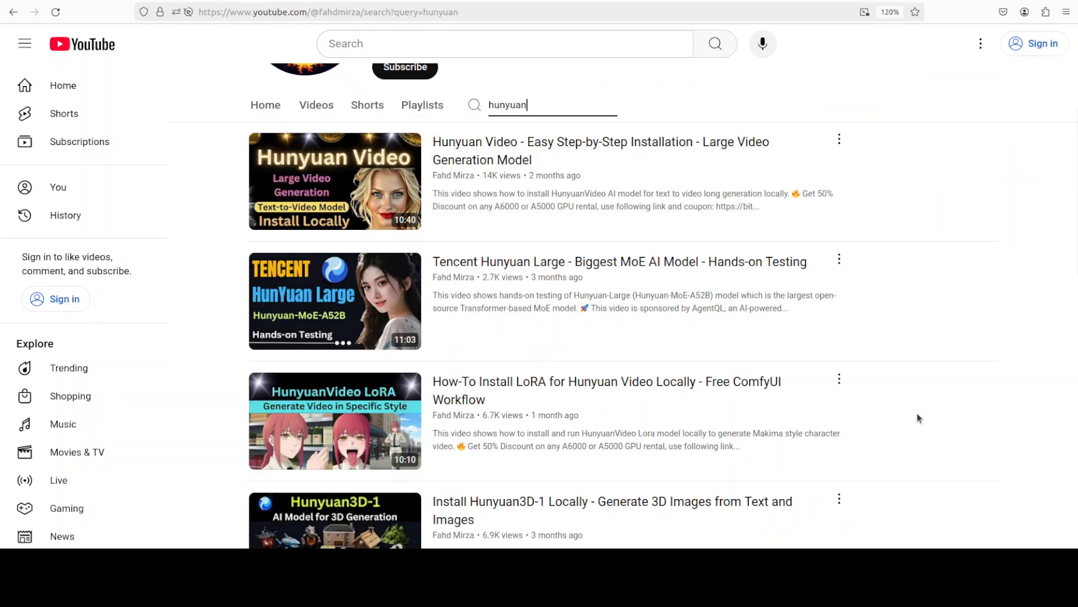
scroll("down", 3)
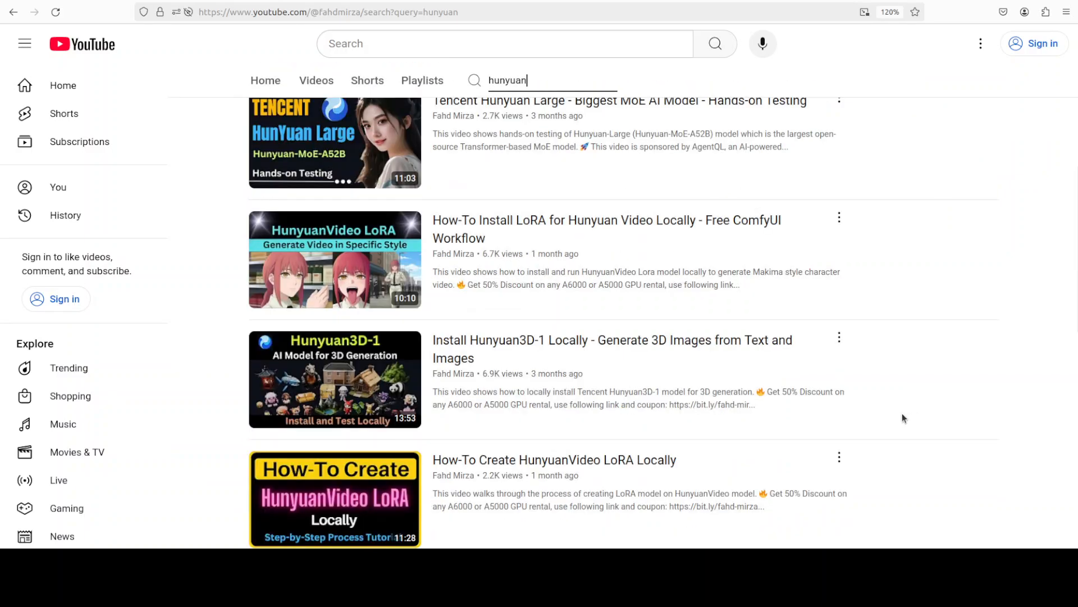
scroll("up", 3)
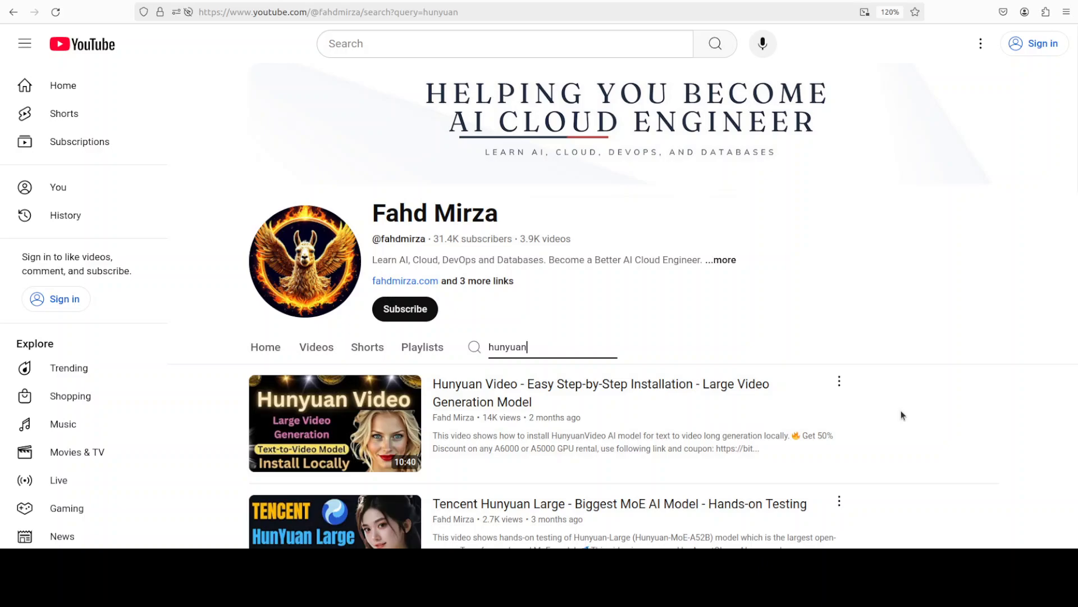
mouse_move(555, 260)
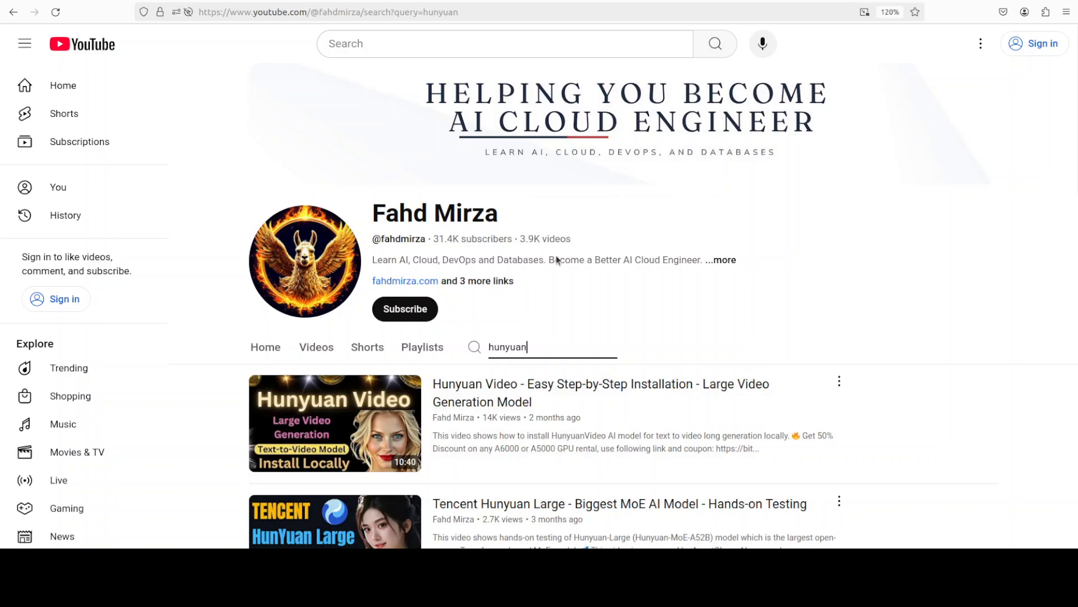